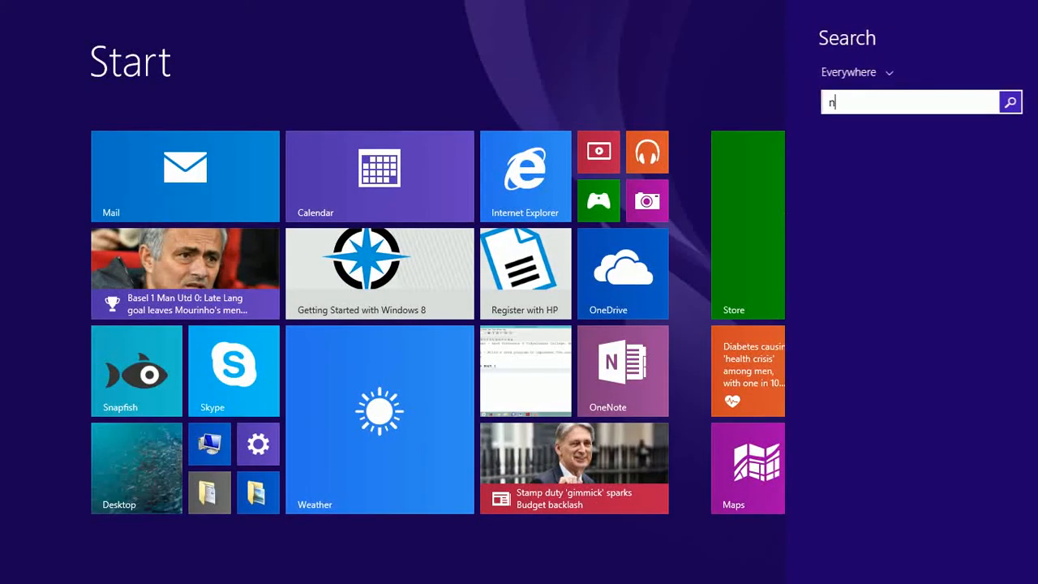
# - Search the Start screen for 'net' and launch NetBeans IDE 8.2
pyautogui.write('etBeans IDE 8.2')
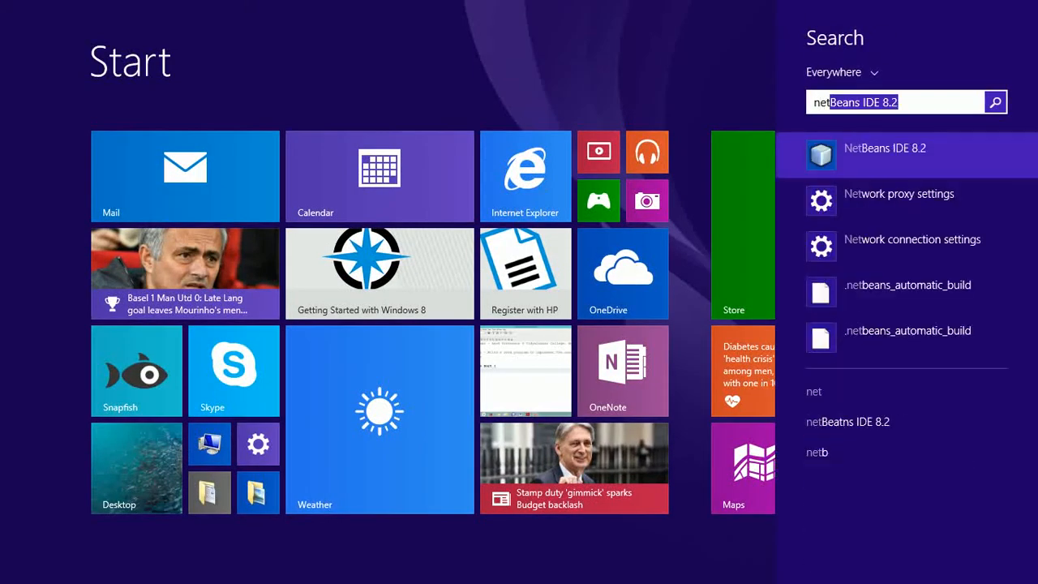
pyautogui.click(885, 154)
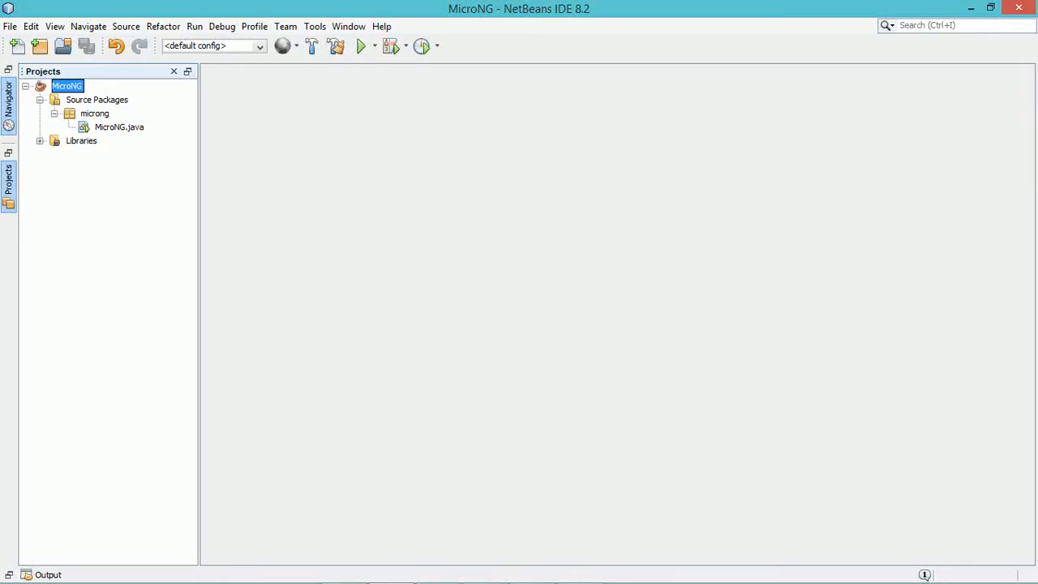
# - Add a new Java class named MulTable to the MicroNG project
pyautogui.rightClick(65, 86)
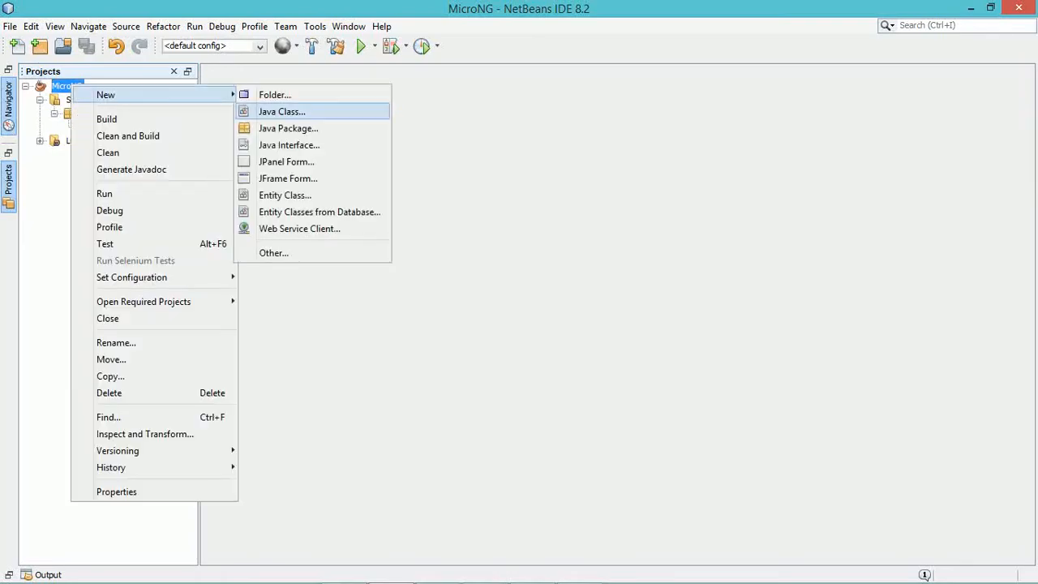
pyautogui.click(282, 111)
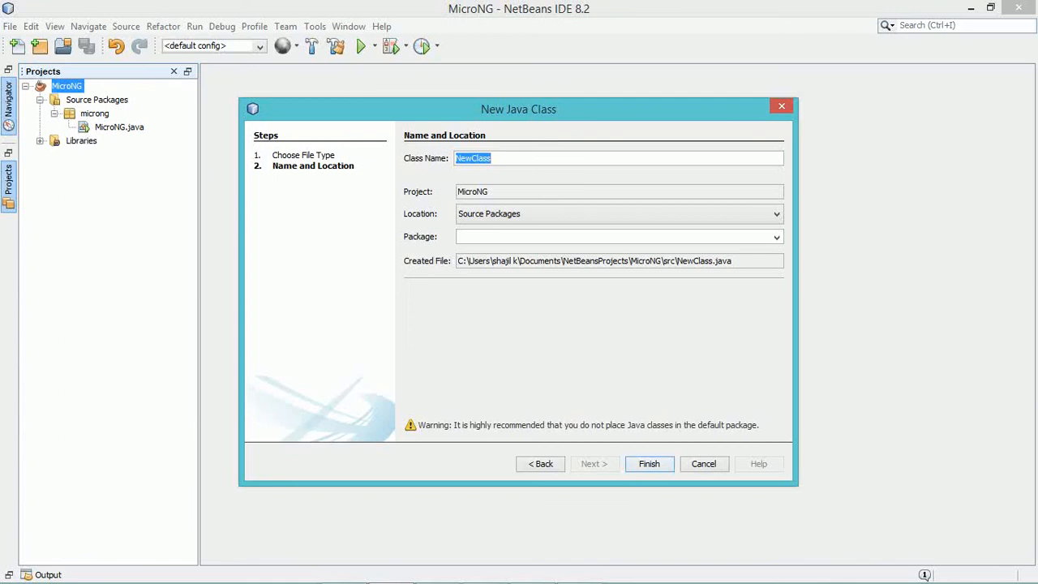
pyautogui.write('MulTable')
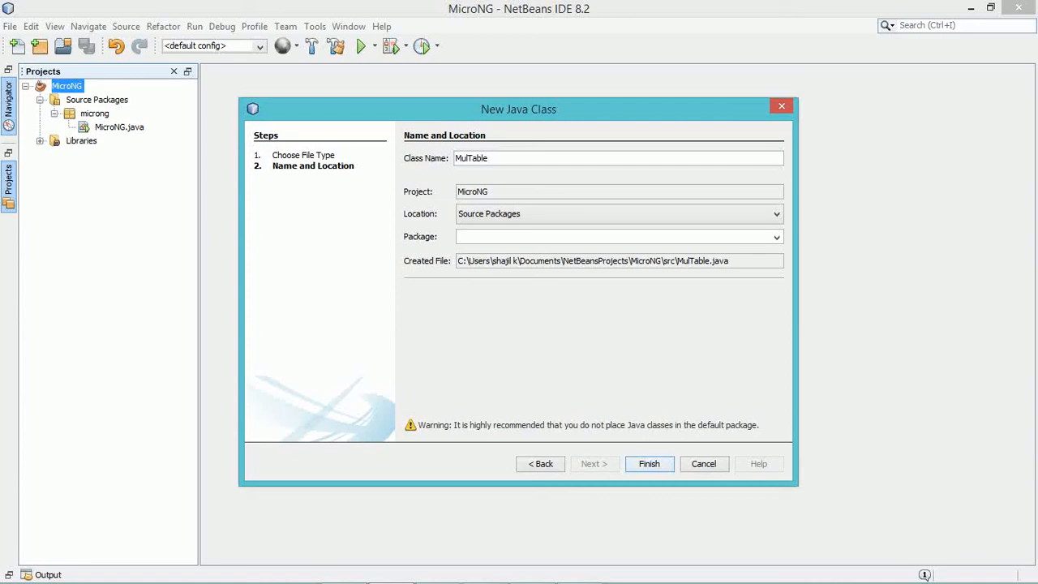
pyautogui.click(649, 464)
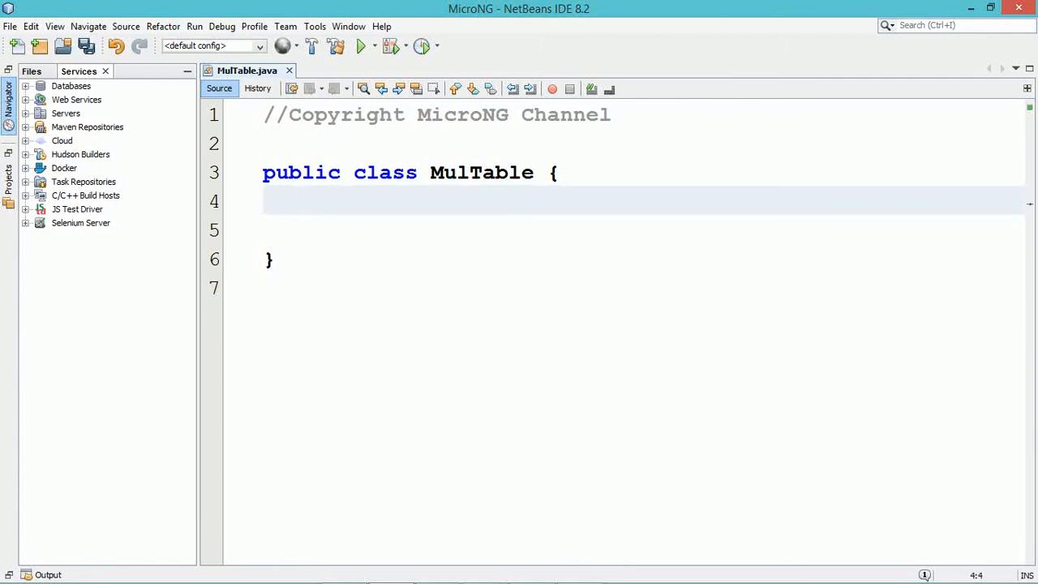
# - Type public static void main(String args[]){ inside the MulTable class
pyautogui.write('public')
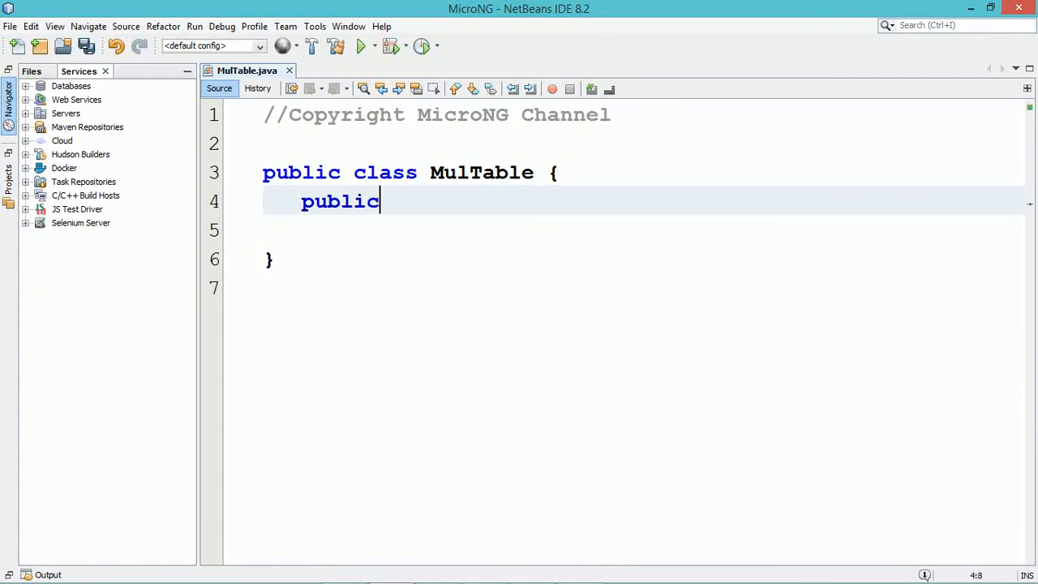
pyautogui.write('static')
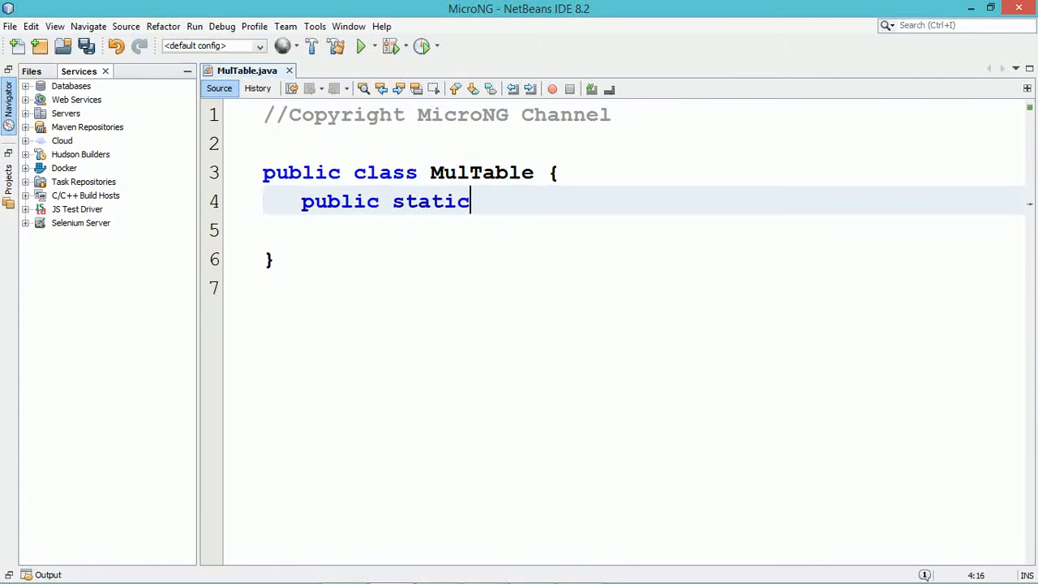
pyautogui.write('void')
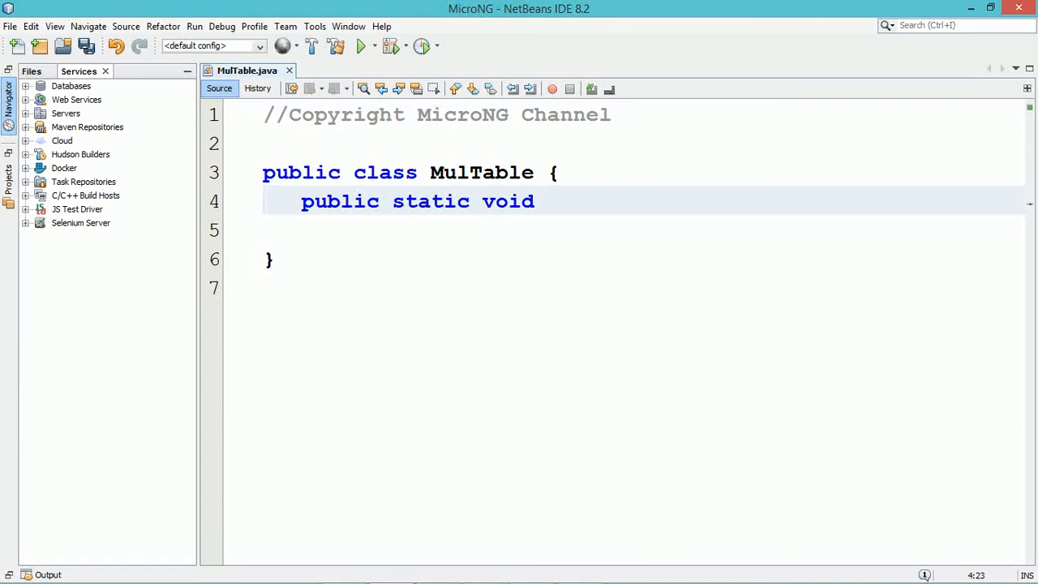
pyautogui.write('main(S')
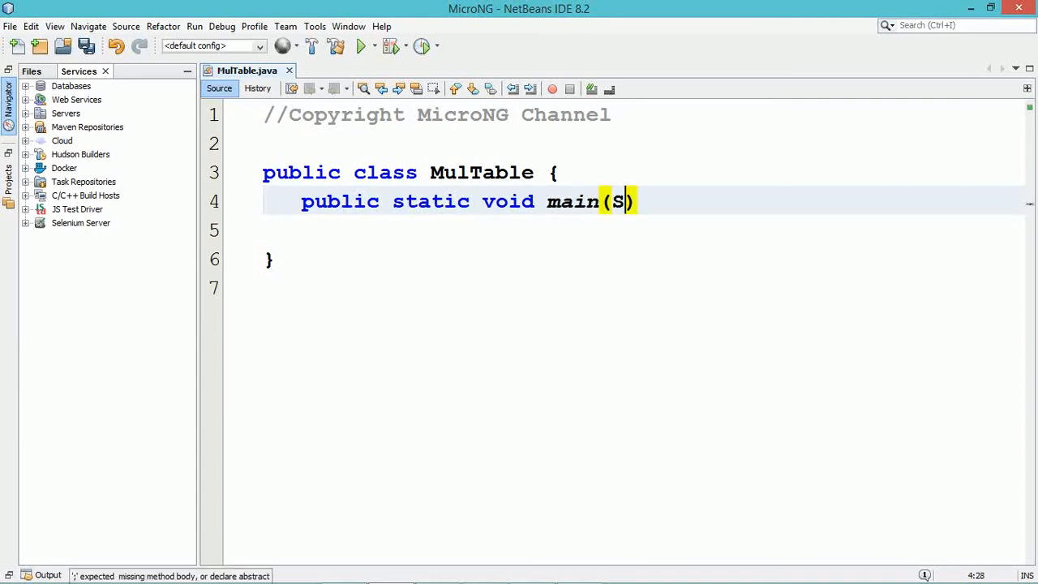
pyautogui.write('tring ar')
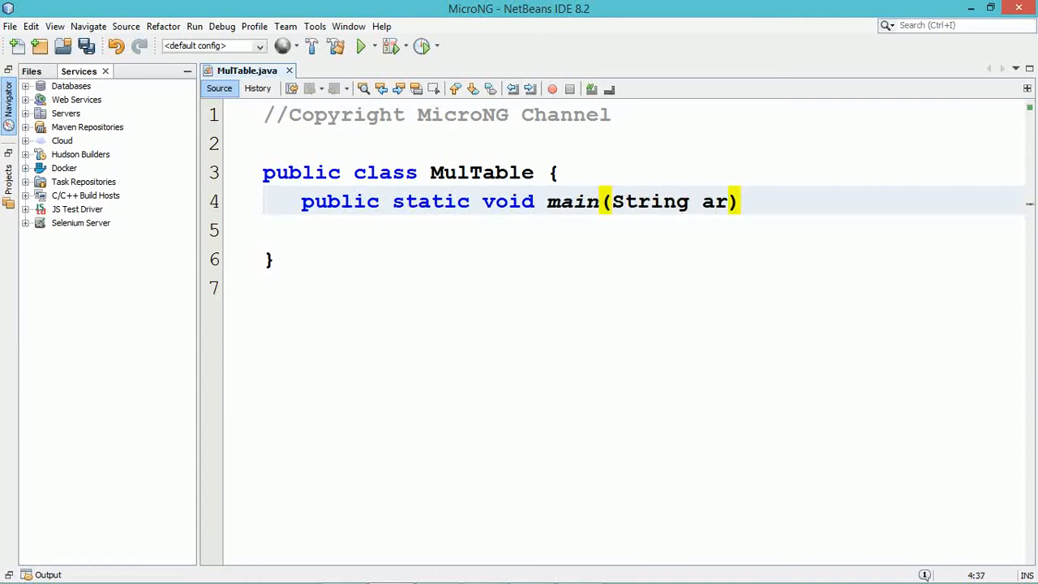
pyautogui.write('gs[]')
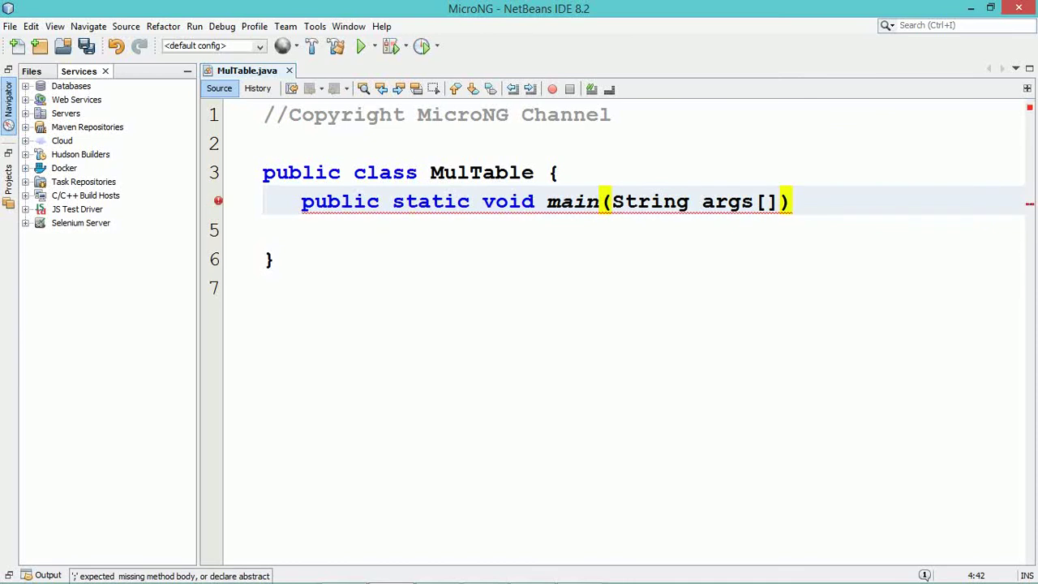
pyautogui.write('{')
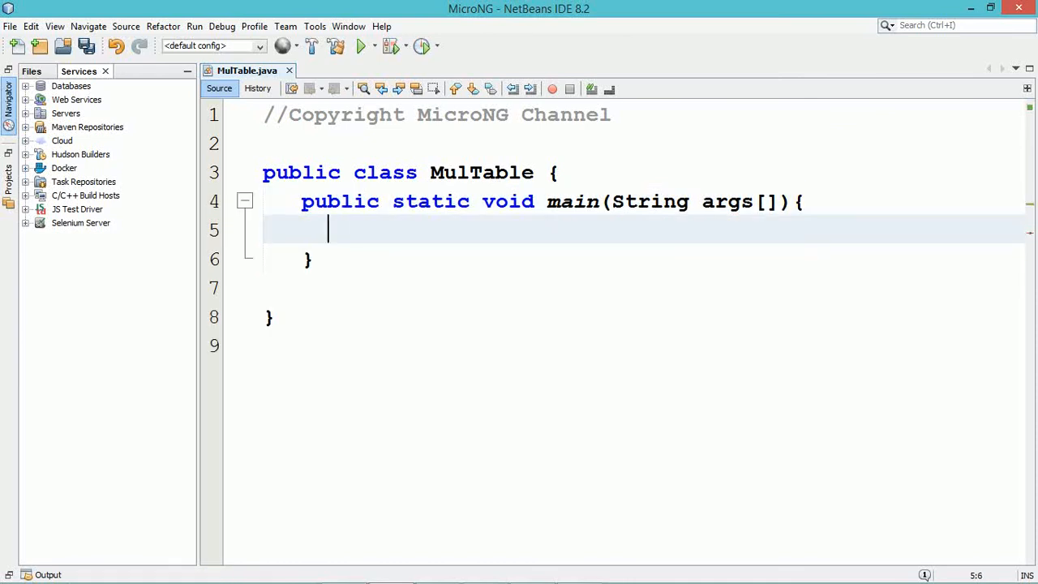
# - Declare Scanner sc=new Scanner(System.in); in main and bring up the Scanner fix hints
pyautogui.write('Sca')
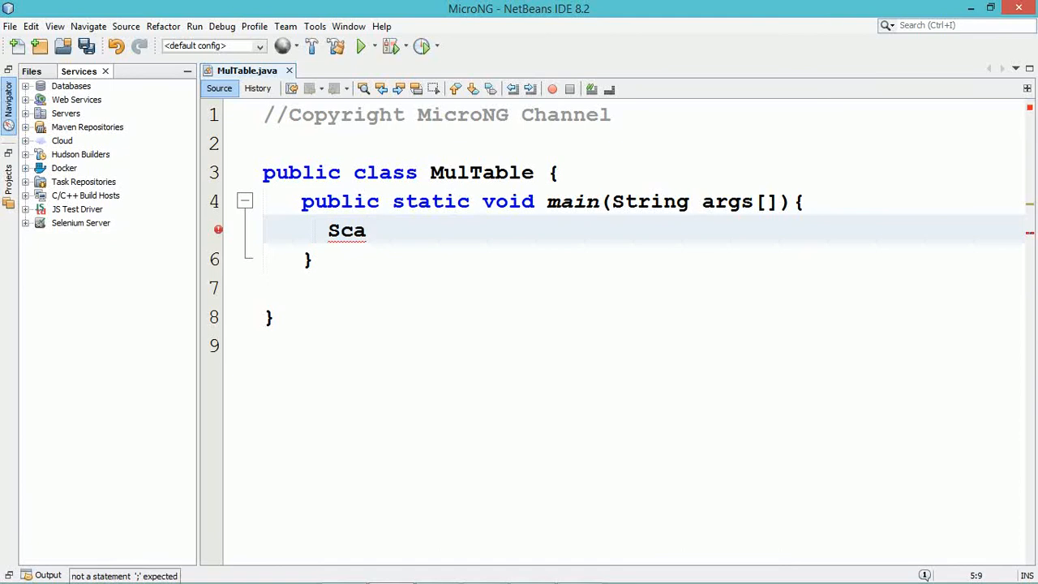
pyautogui.write('nner s')
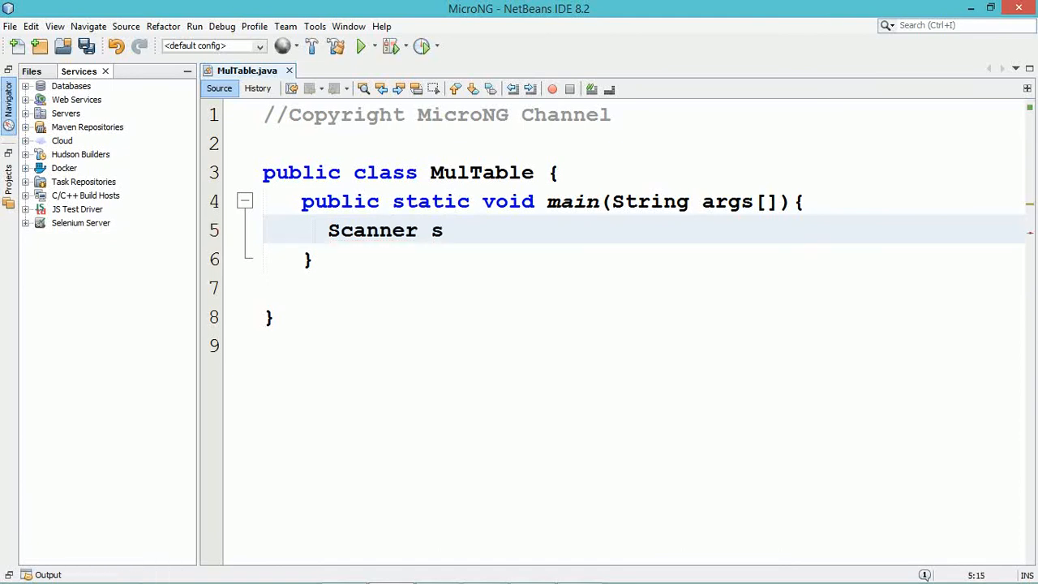
pyautogui.write('c=new')
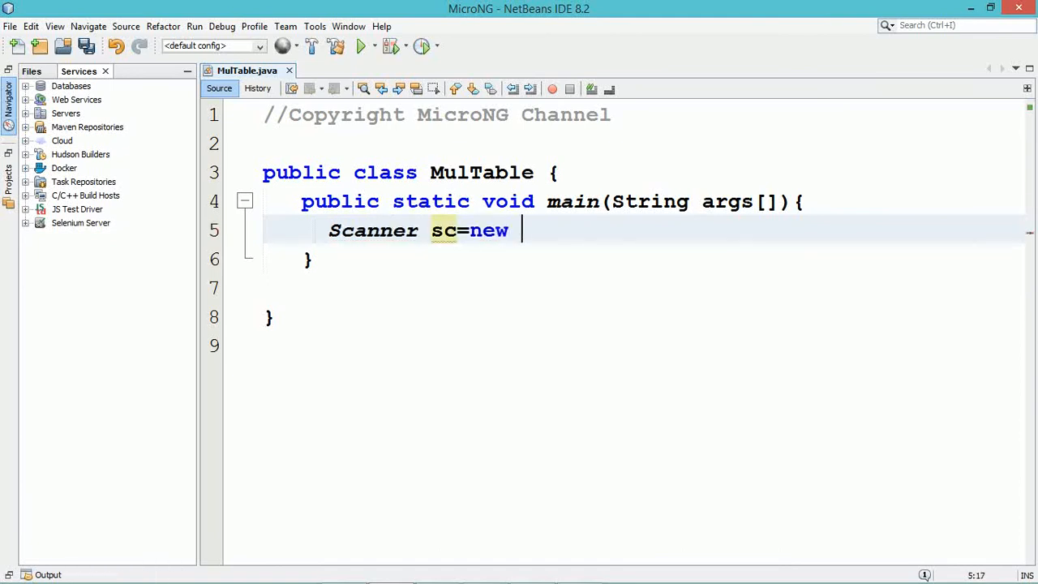
pyautogui.write('Scanne')
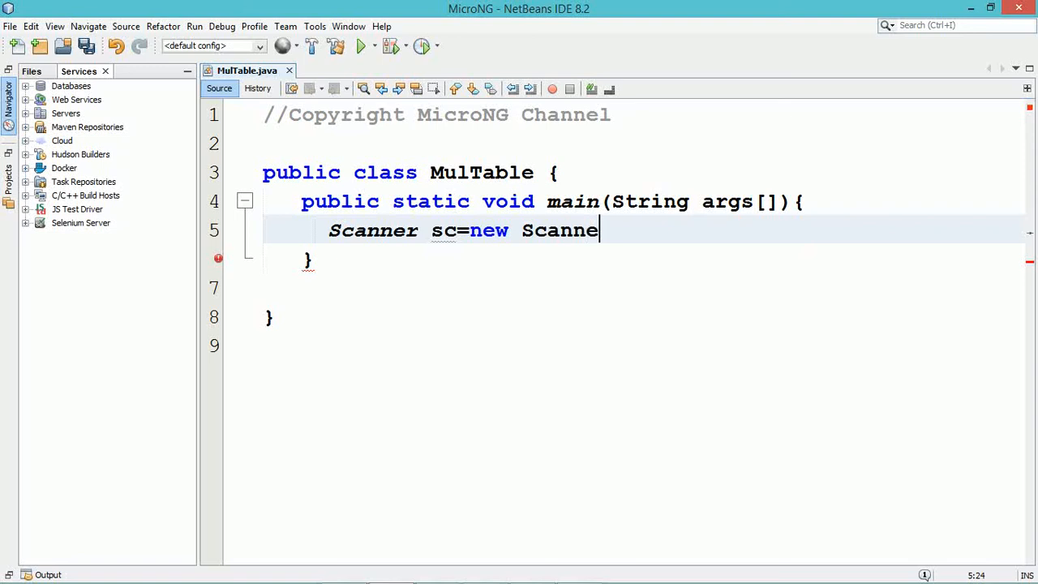
pyautogui.write('r(S)')
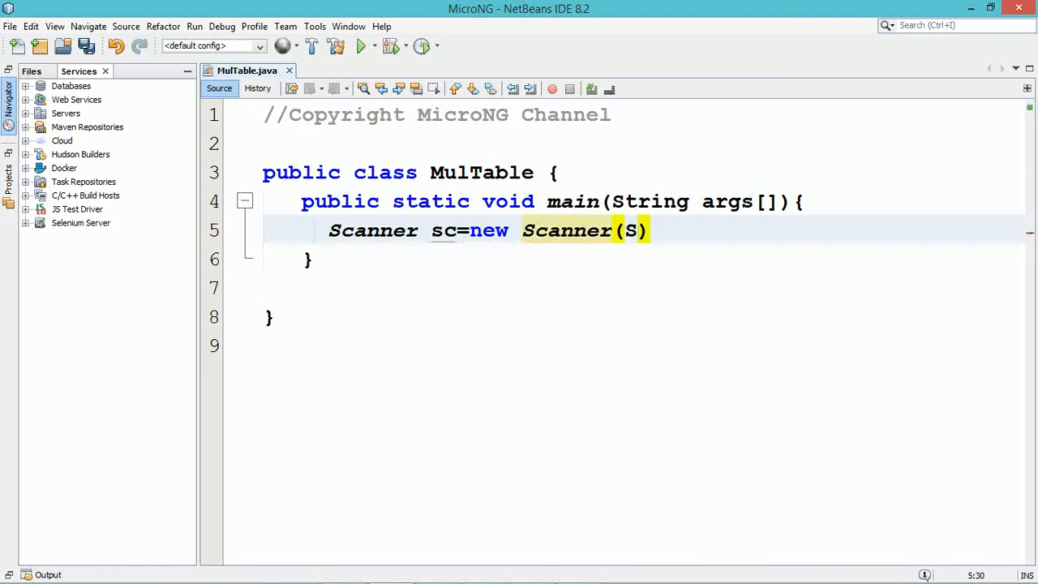
pyautogui.write('ystem')
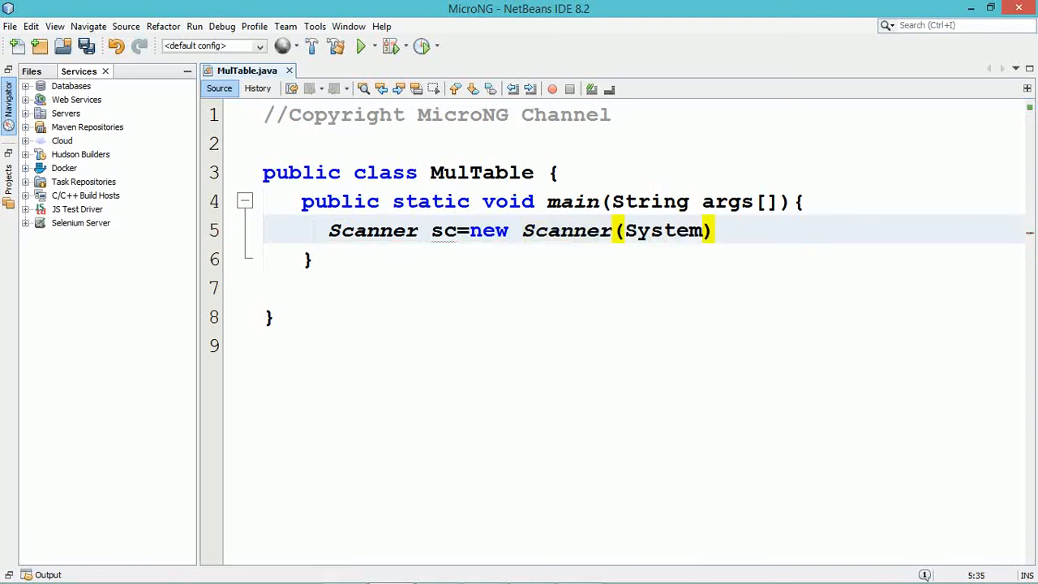
pyautogui.write('.in')
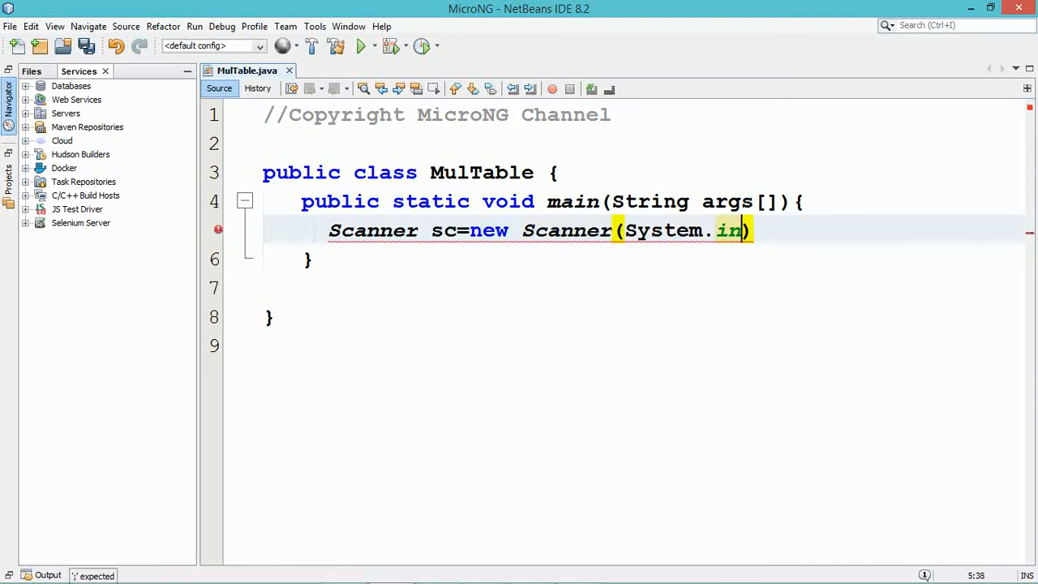
pyautogui.write(';')
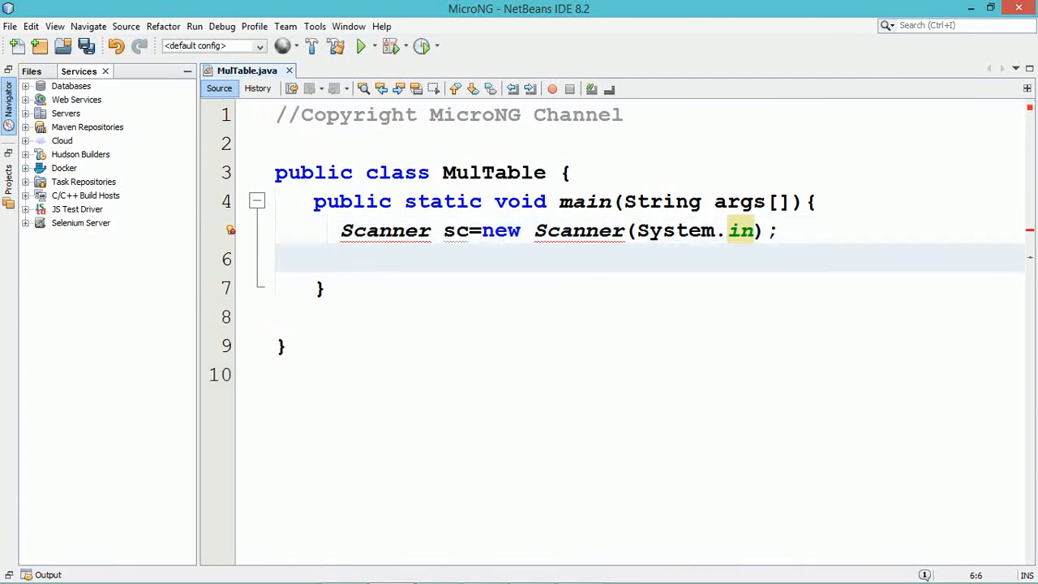
pyautogui.write('S')
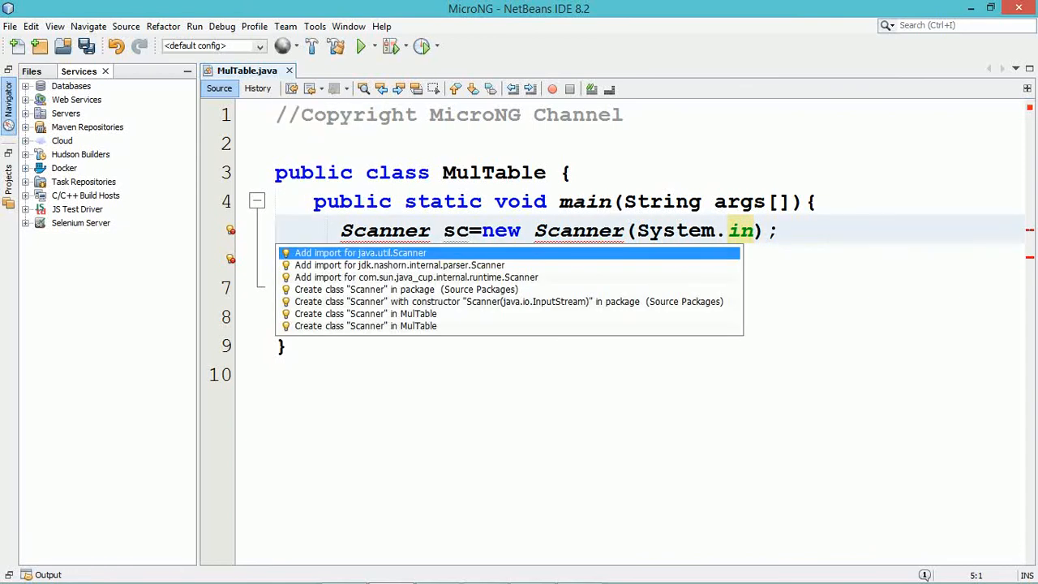
# - Add the java.util.Scanner import and switch the left panel to the Files view
pyautogui.click(359, 253)
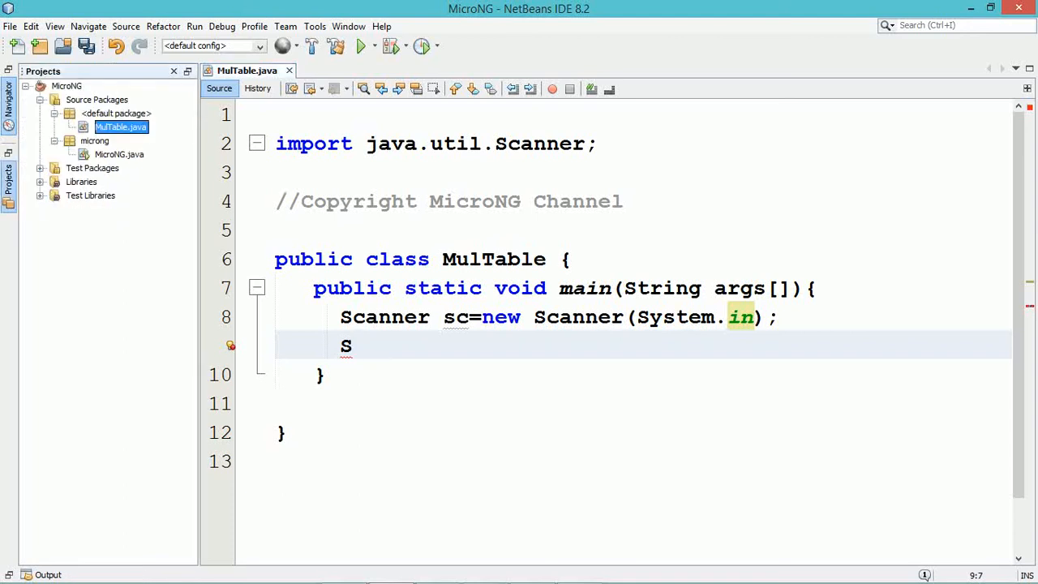
pyautogui.click(84, 72)
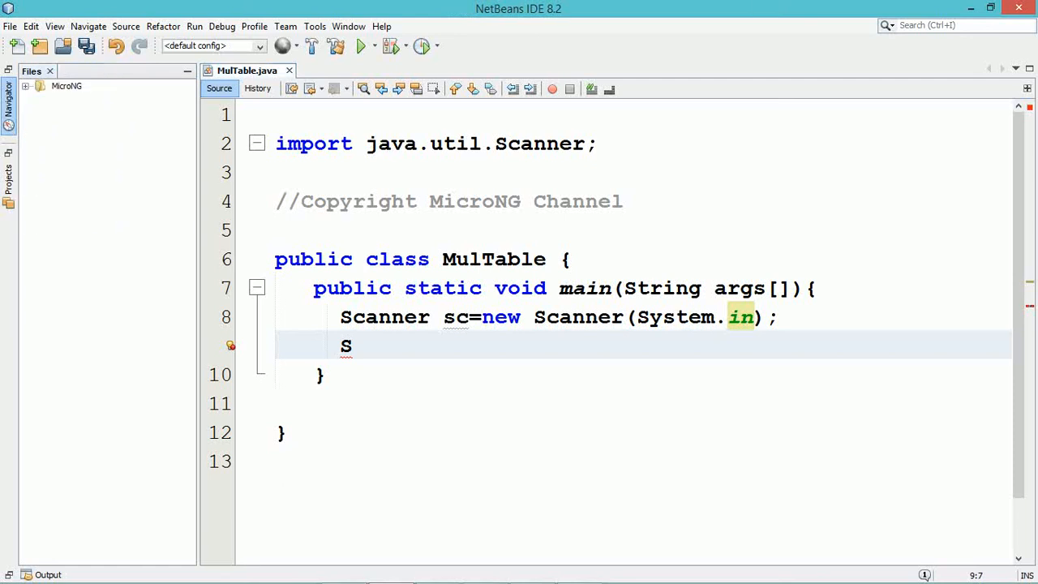
pyautogui.click(9, 111)
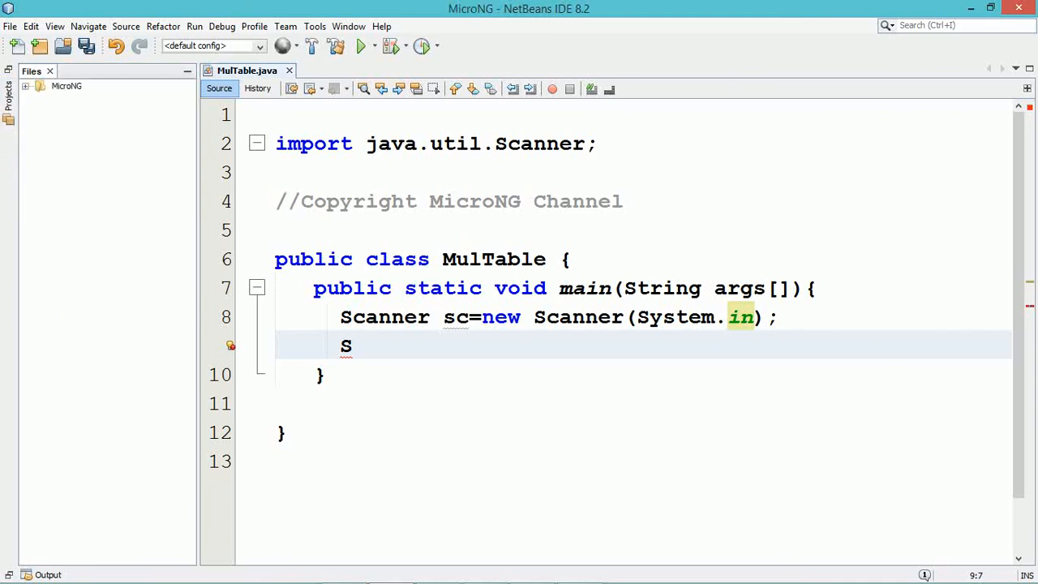
# - Print the prompt "Enter a number : " with System.out.print
pyautogui.write('ys')
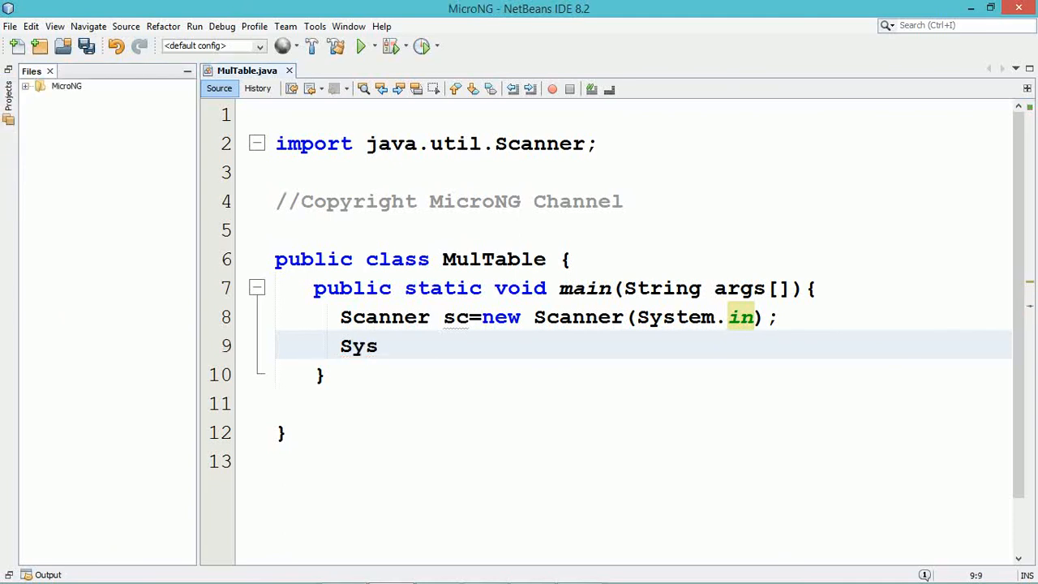
pyautogui.write('tem.ou')
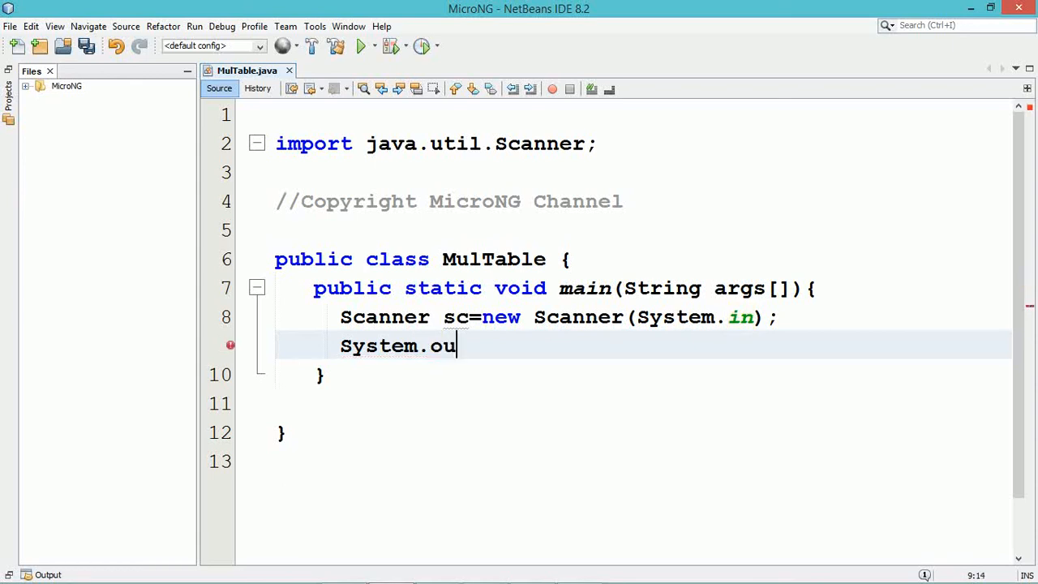
pyautogui.write('t.')
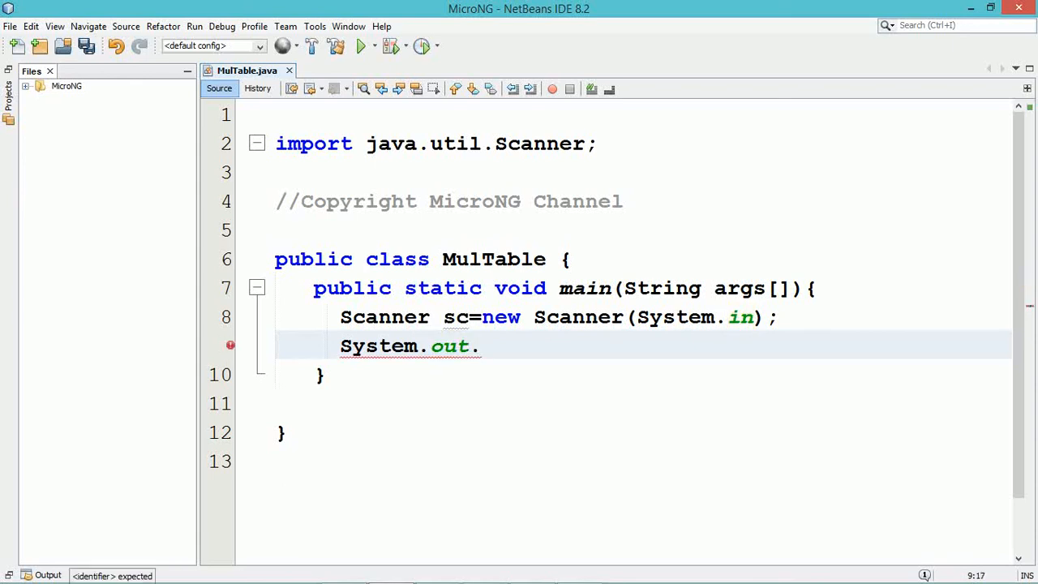
pyautogui.write('print("')
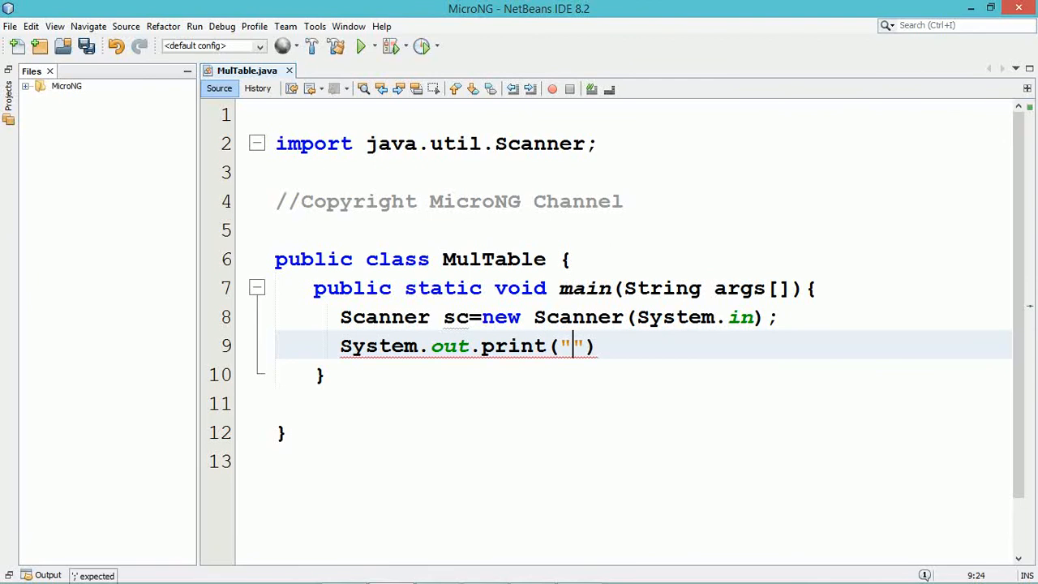
pyautogui.write('Enter a number :')
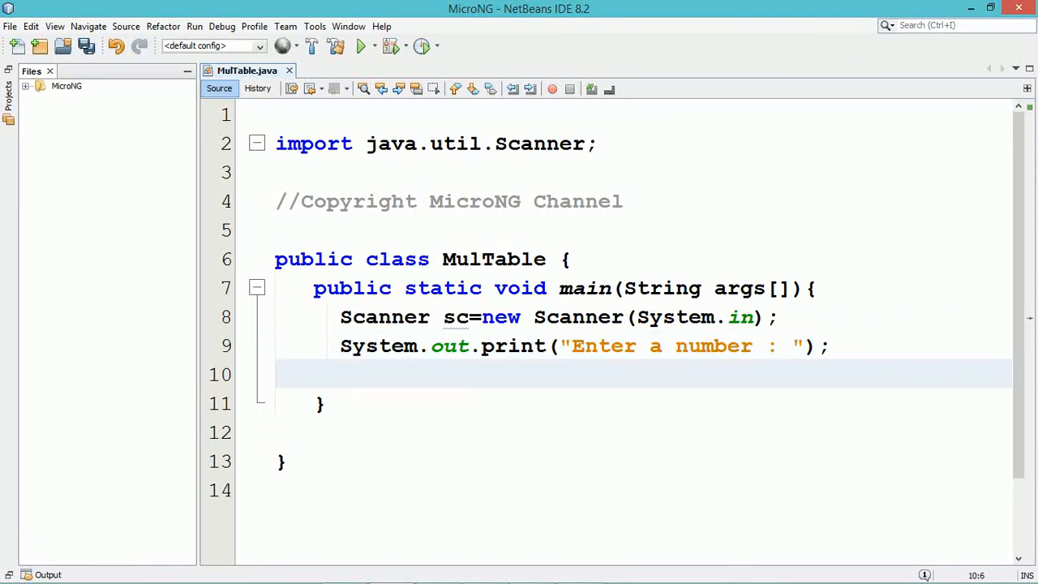
# - Read the entered number into int n with sc.nextInt()
pyautogui.write('int')
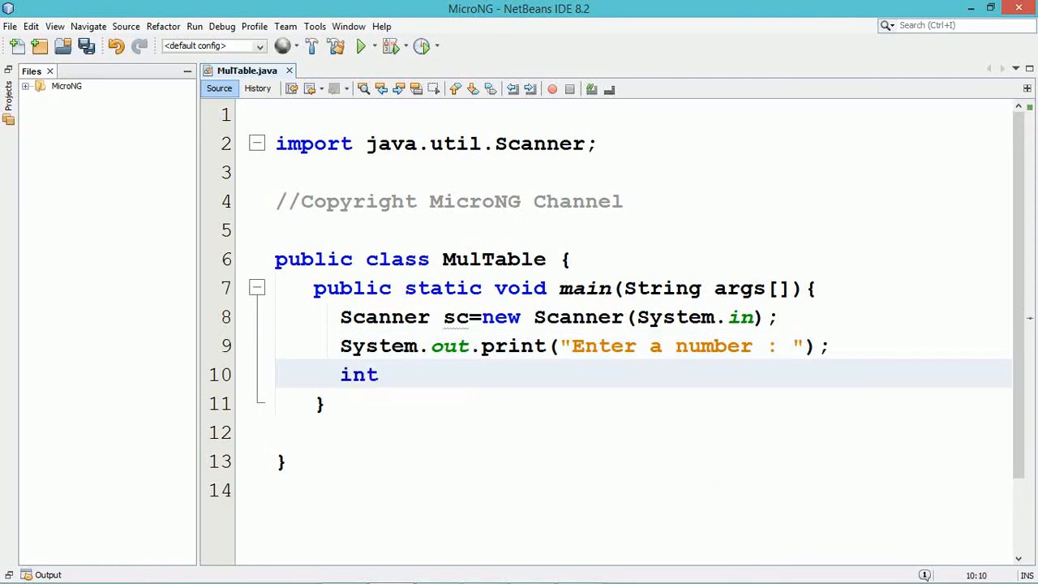
pyautogui.write('n=')
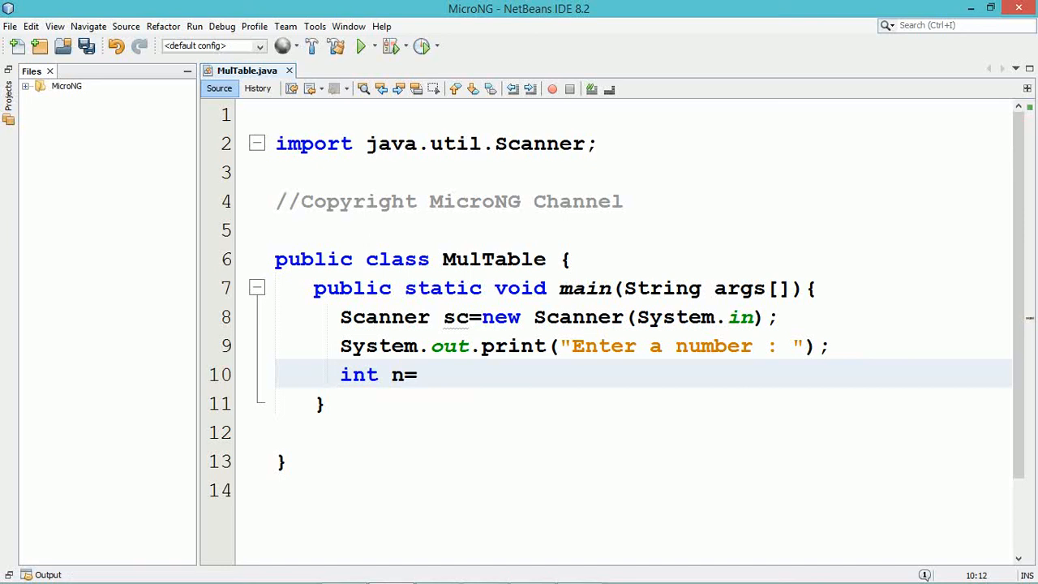
pyautogui.write('sc.')
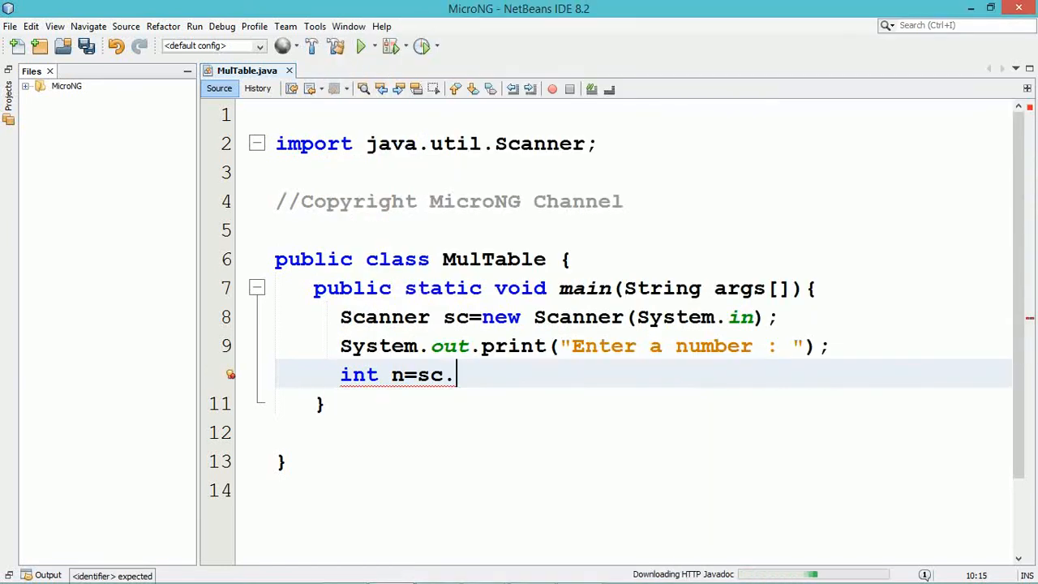
pyautogui.write('nextInt();')
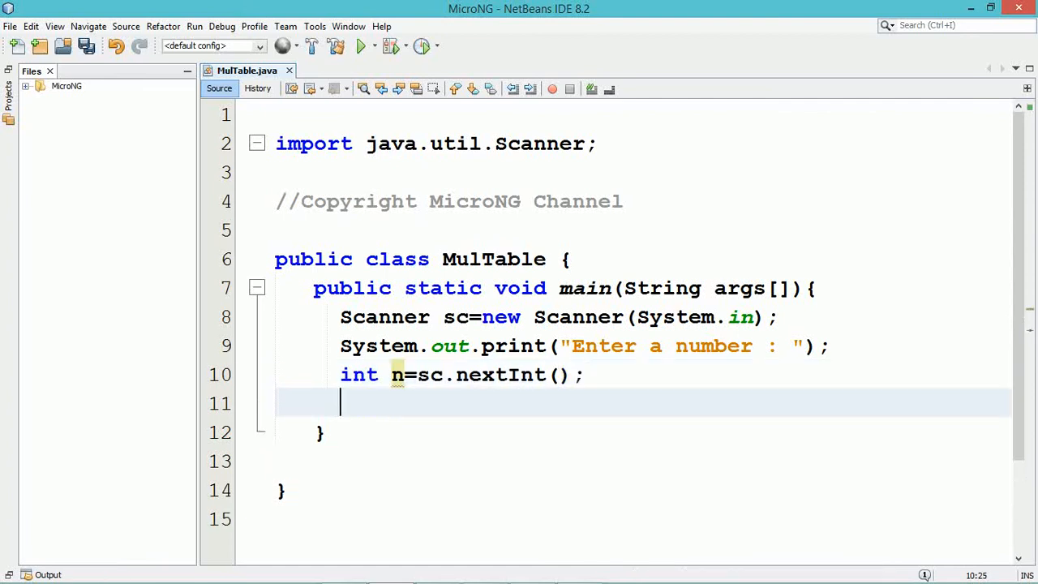
# - Add for(int i=1;i<=10;i++) and begin a System.out.print statement inside it
pyautogui.write('for')
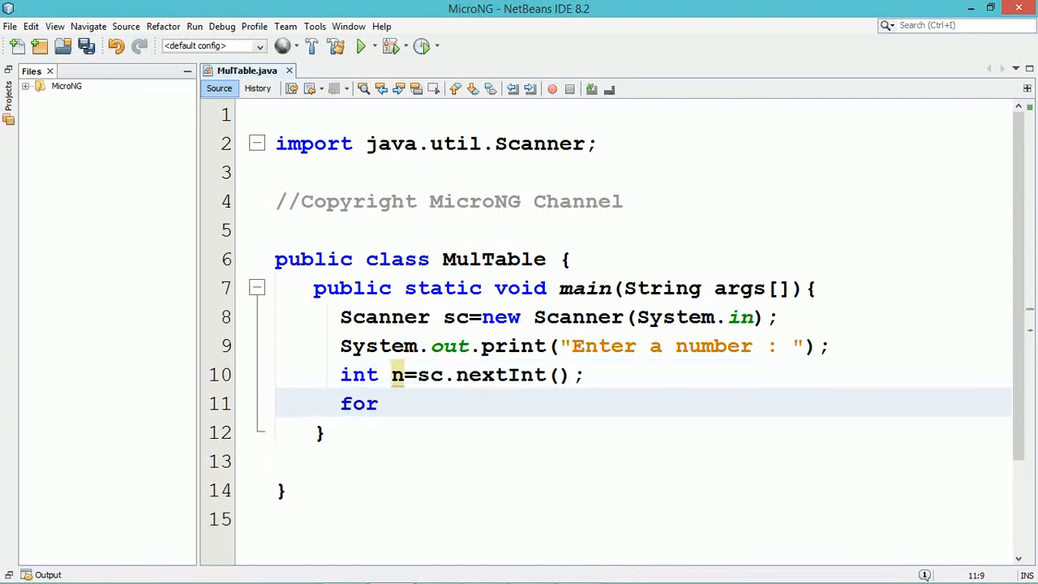
pyautogui.write('(int i=1')
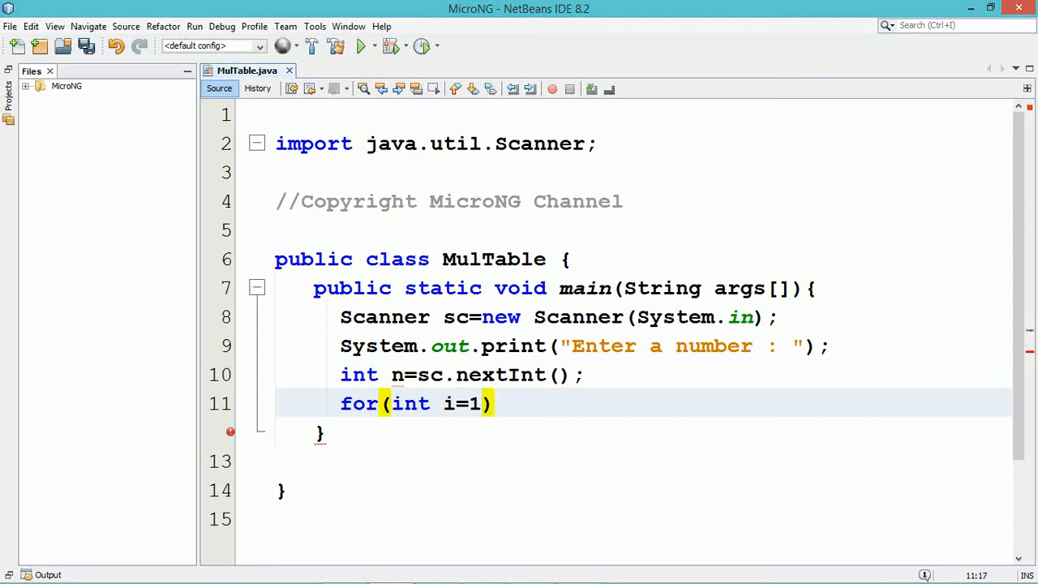
pyautogui.write(';')
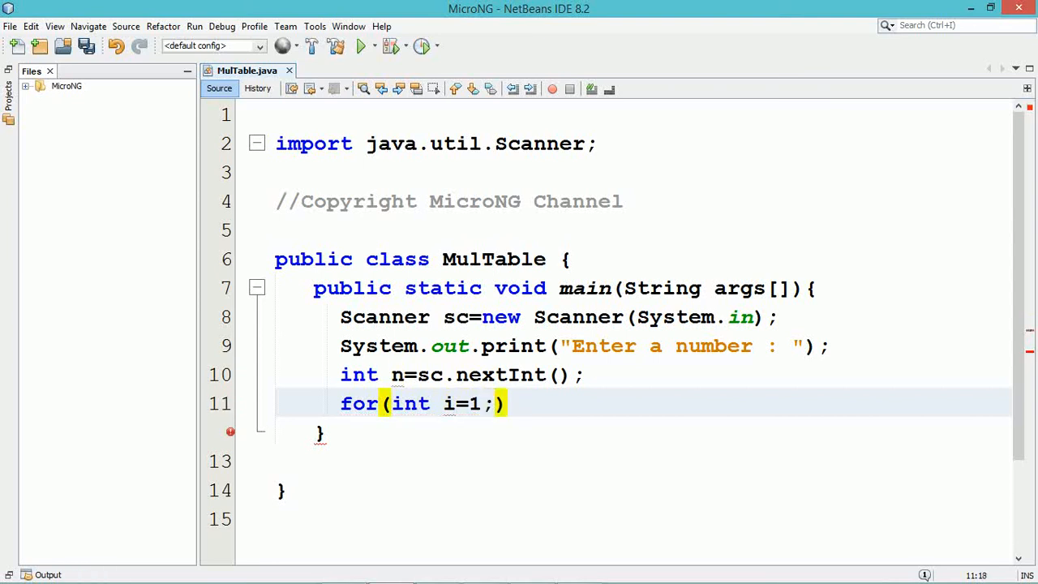
pyautogui.write('i<')
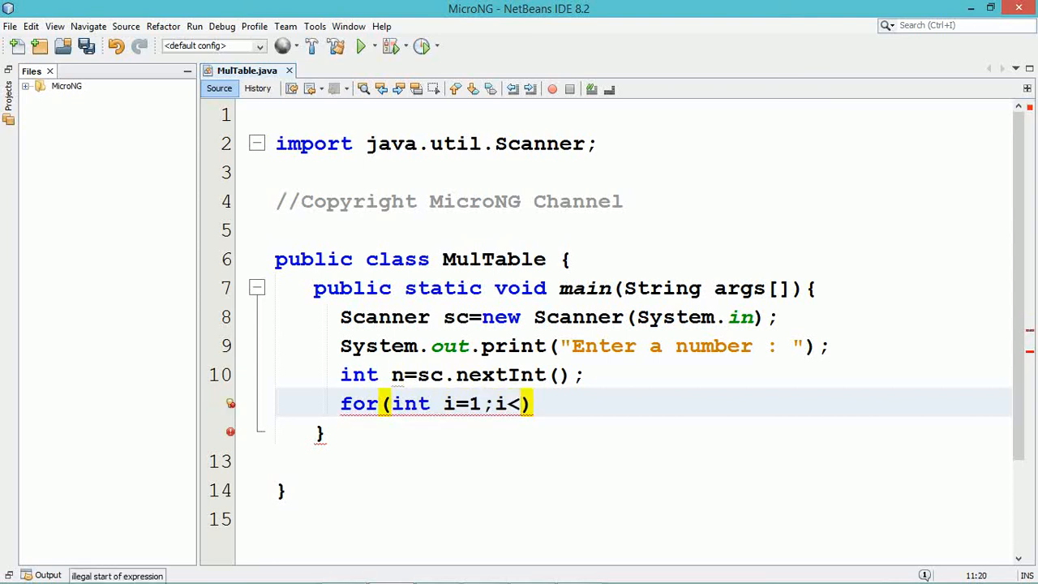
pyautogui.write('=10;')
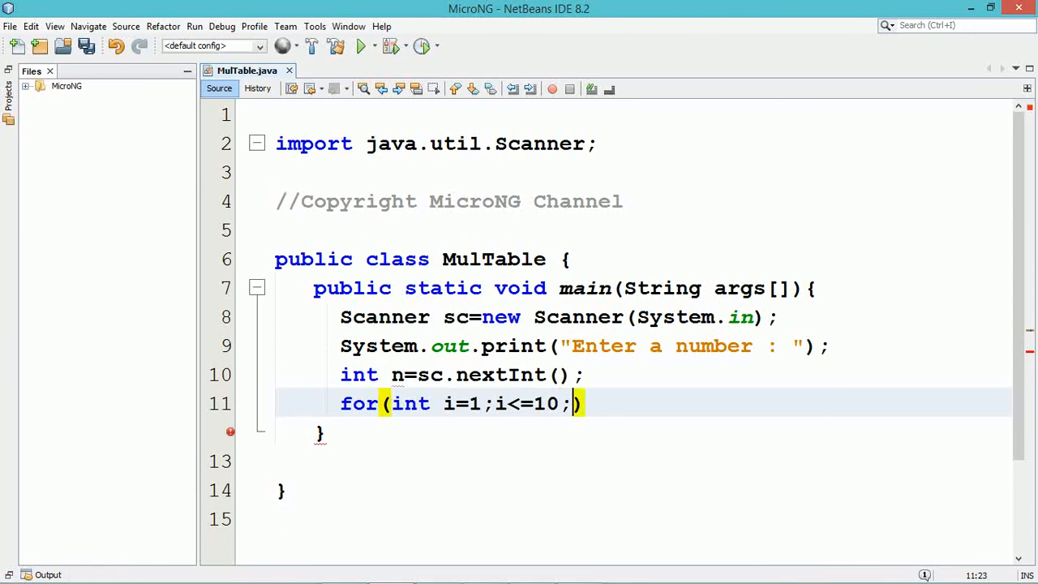
pyautogui.write('i')
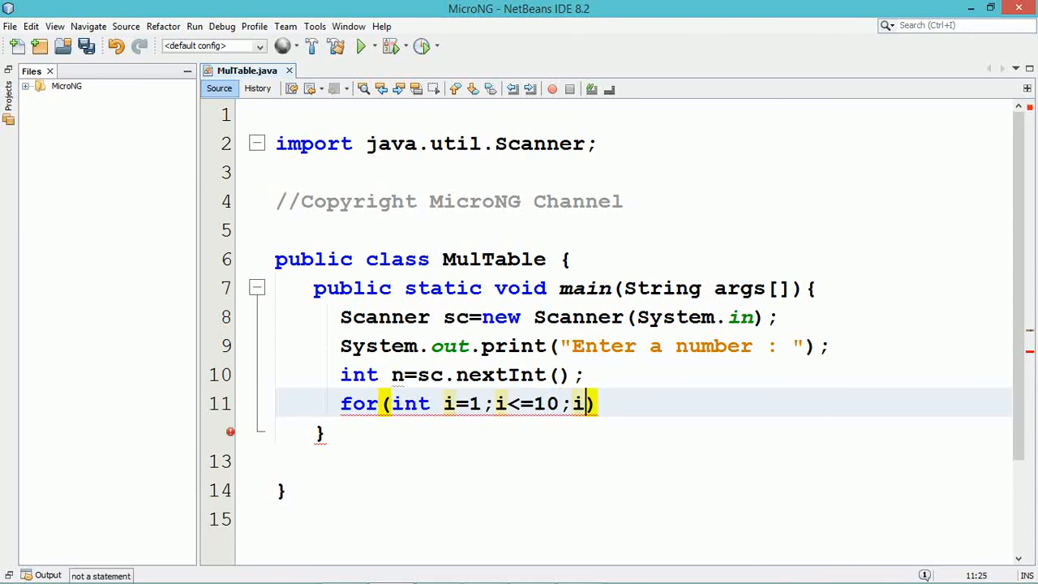
pyautogui.write('++)')
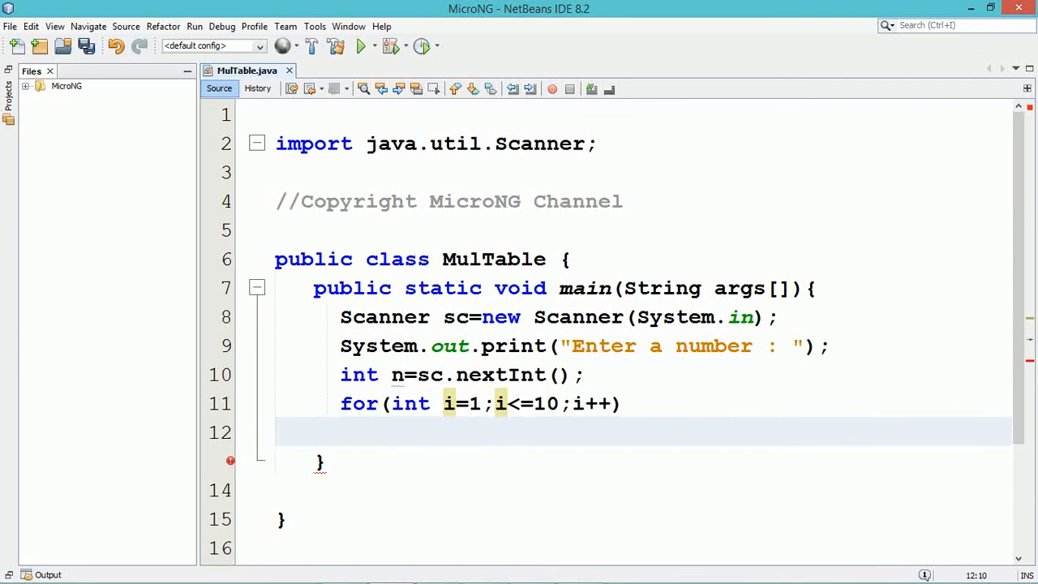
pyautogui.write('System.out.print(')
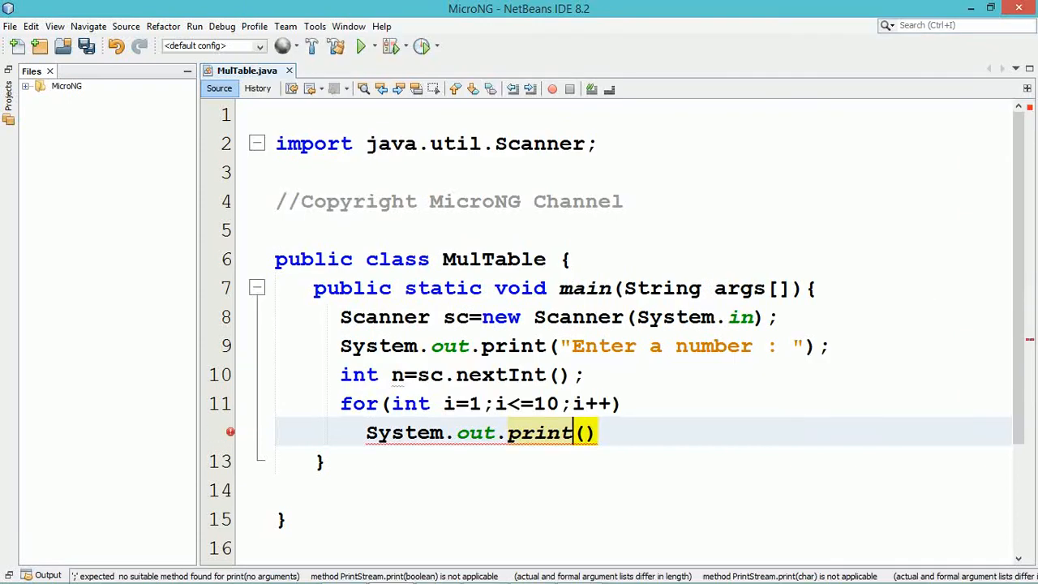
# - Complete the loop body as println(i+" X "+n+" = "+i*n);
pyautogui.write('ln')
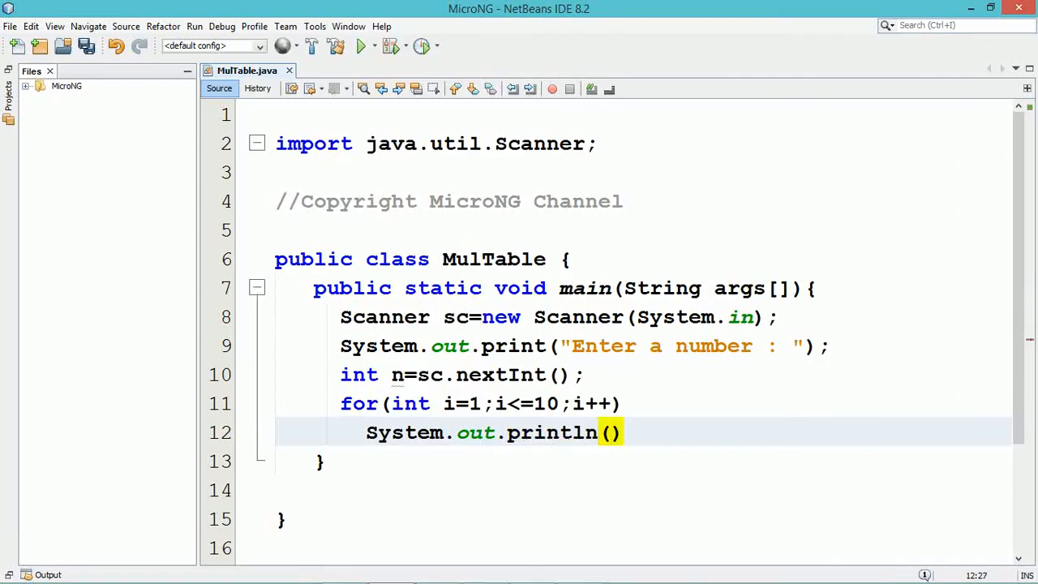
pyautogui.write('i')
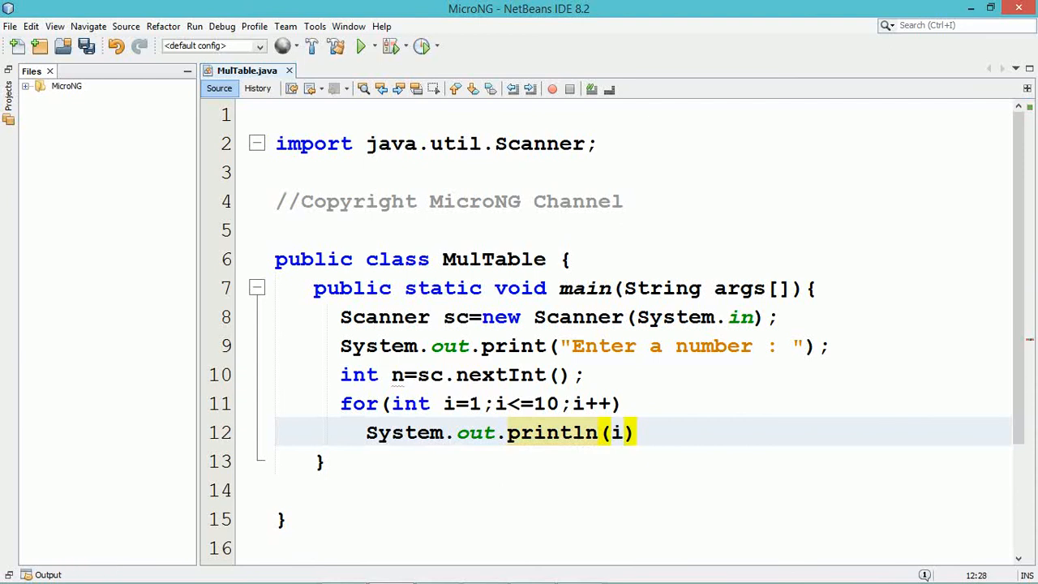
pyautogui.write('+')
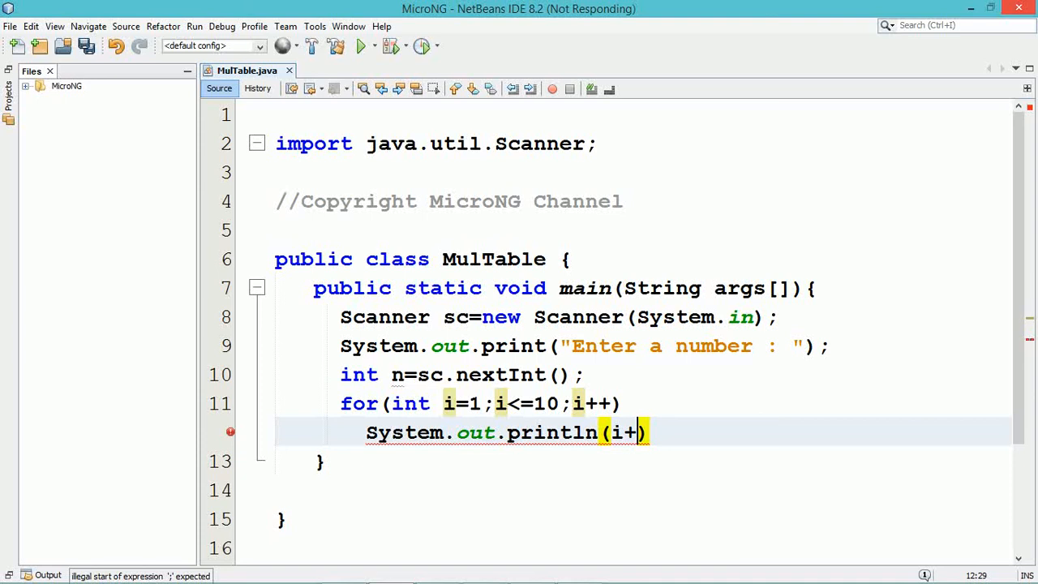
pyautogui.write('""')
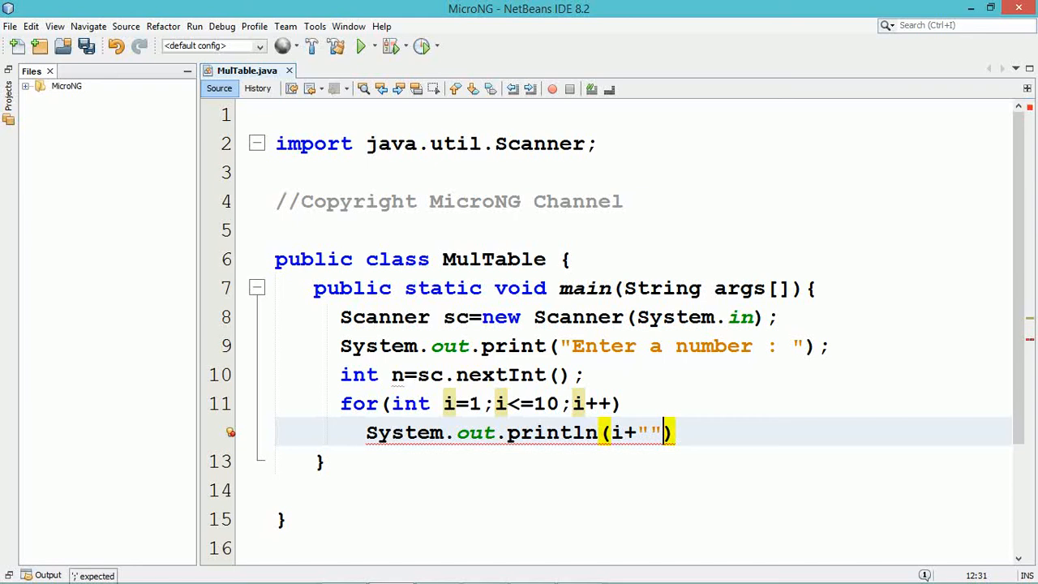
pyautogui.write('" "')
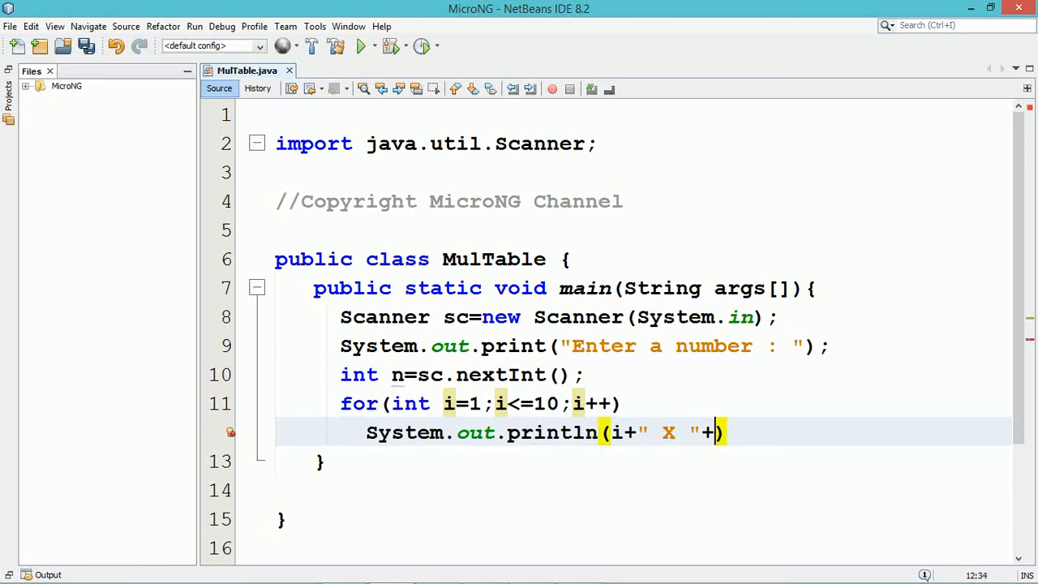
pyautogui.write('n')
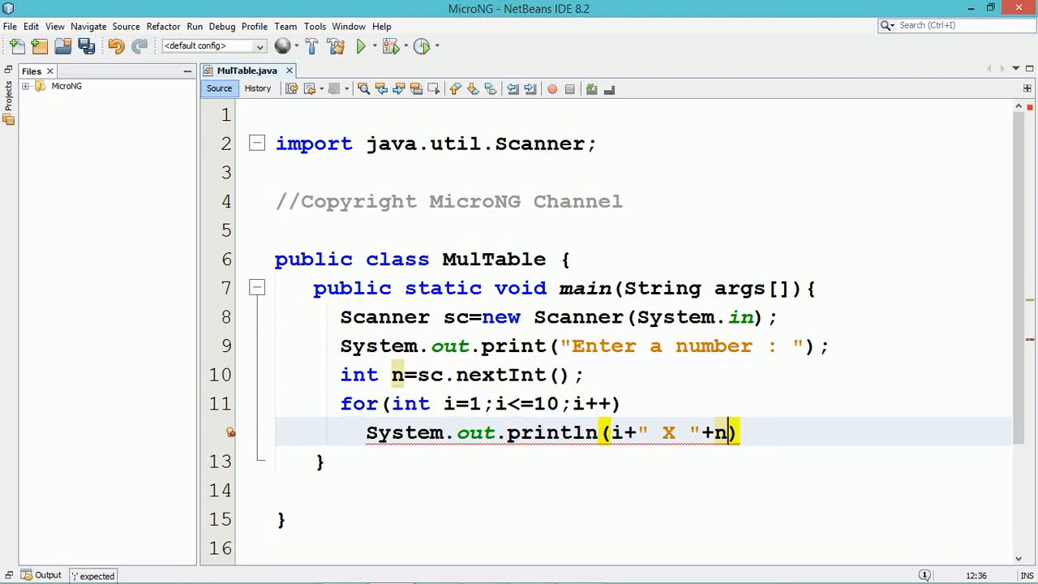
pyautogui.write('+" "')
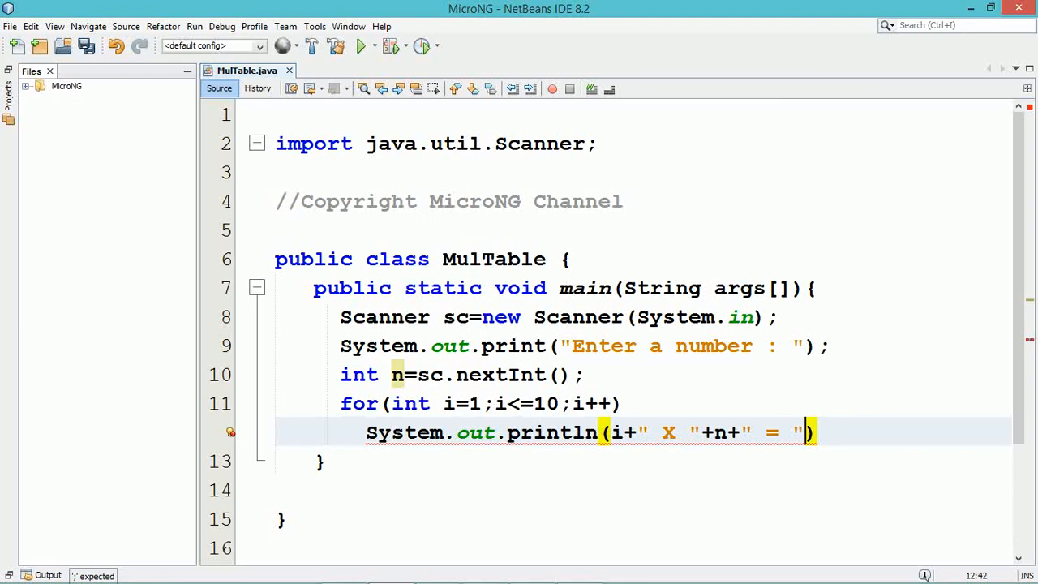
pyautogui.write('+i*')
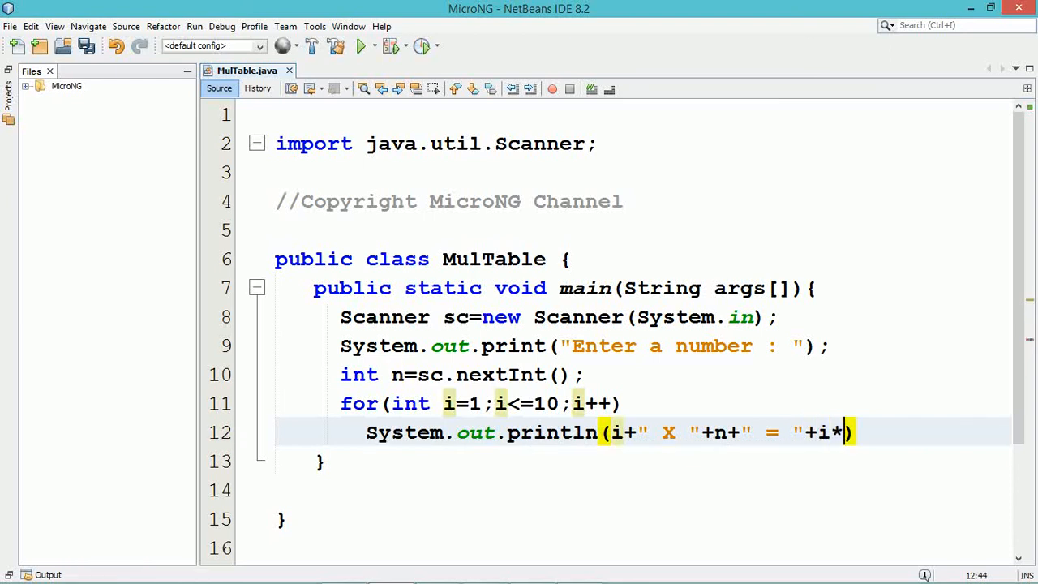
pyautogui.write('n')
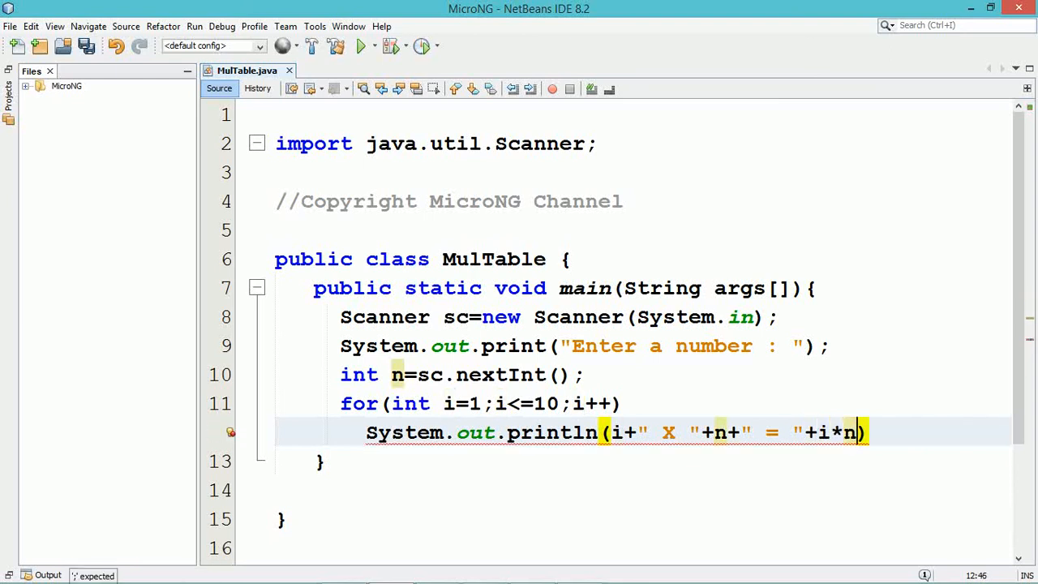
pyautogui.write(';')
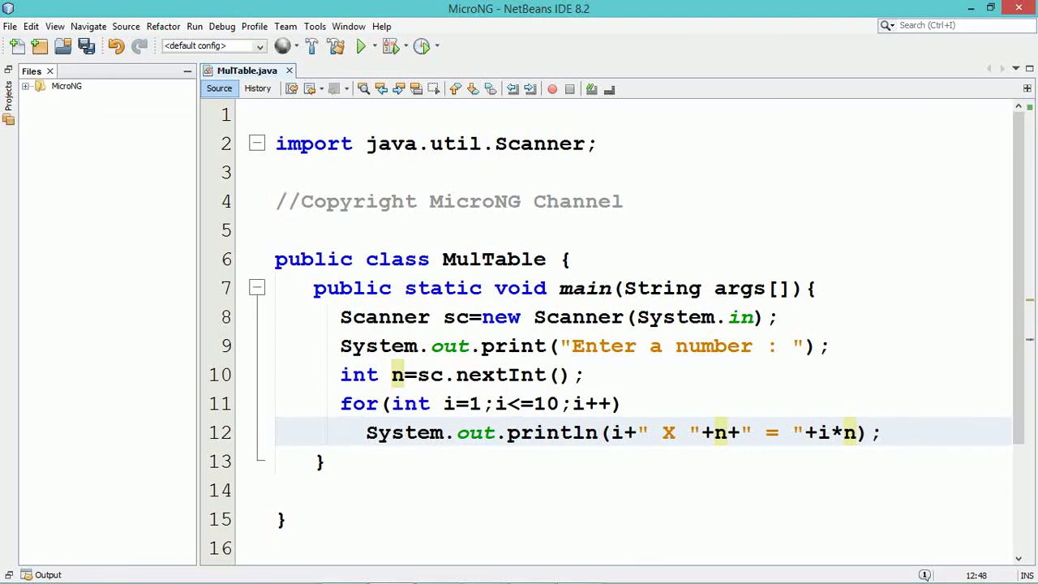
# - Run MulTable.java with Run File from the editor's context menu, then focus the console
pyautogui.click(885, 432)
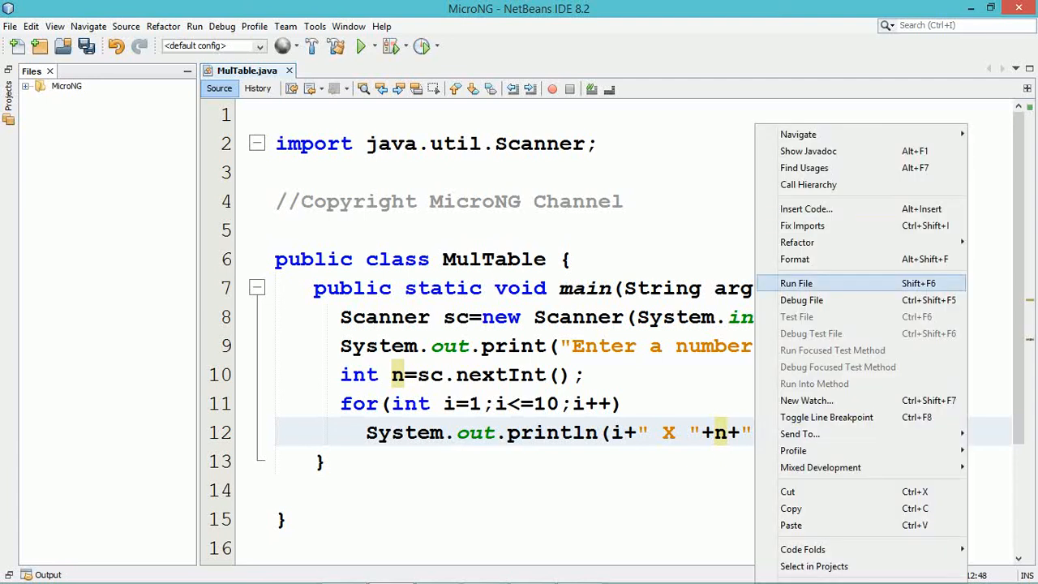
pyautogui.click(795, 283)
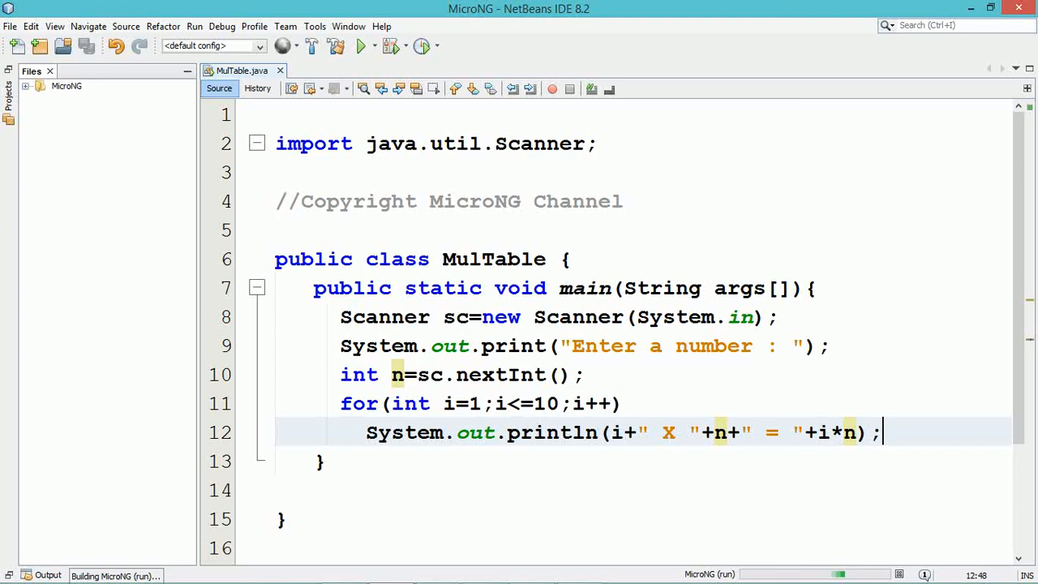
pyautogui.click(354, 45)
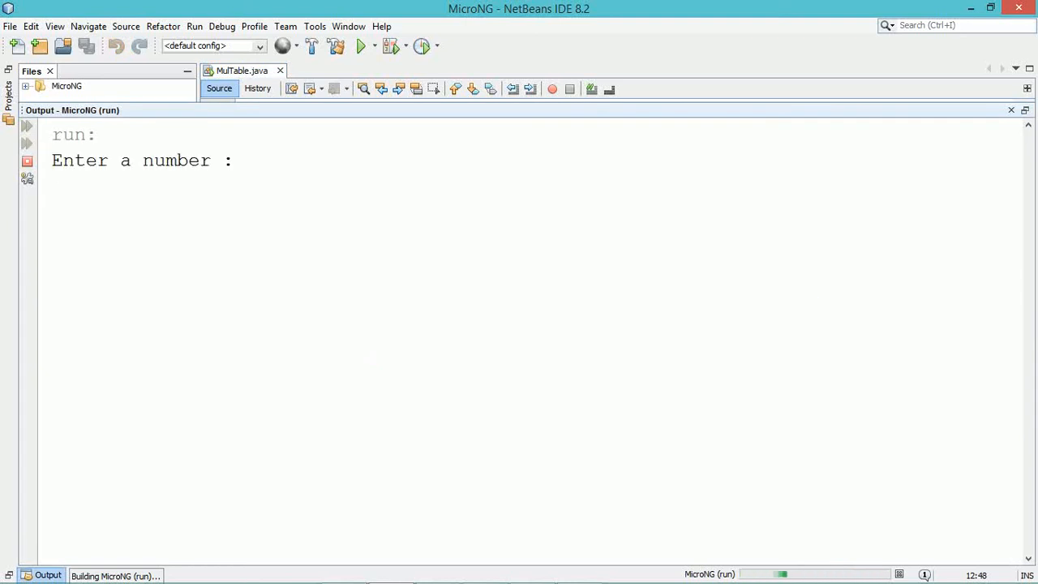
# - Enter 5 at the program's "Enter a number : " prompt
pyautogui.write('5')
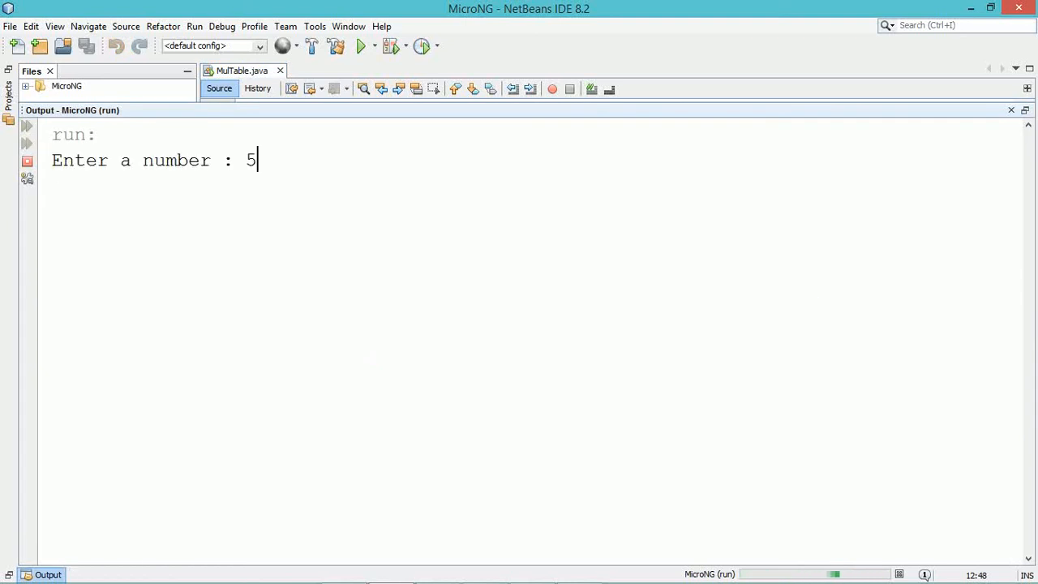